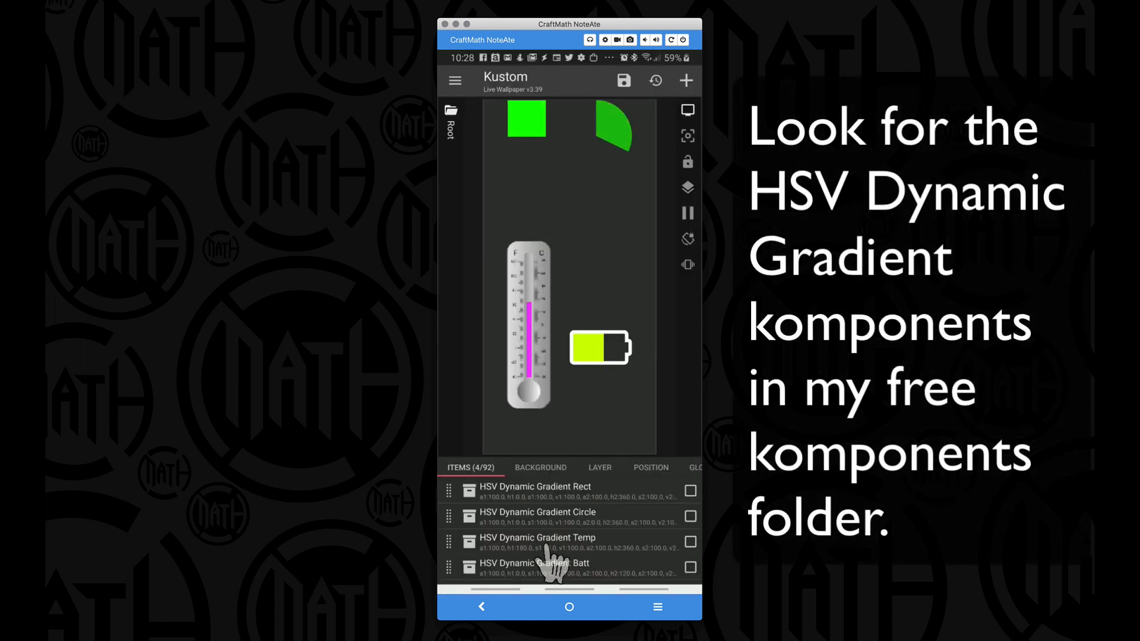
# - Preview the thermometer komponent's colours by changing testnum, then turn its test mode off
pyautogui.click(535, 542)
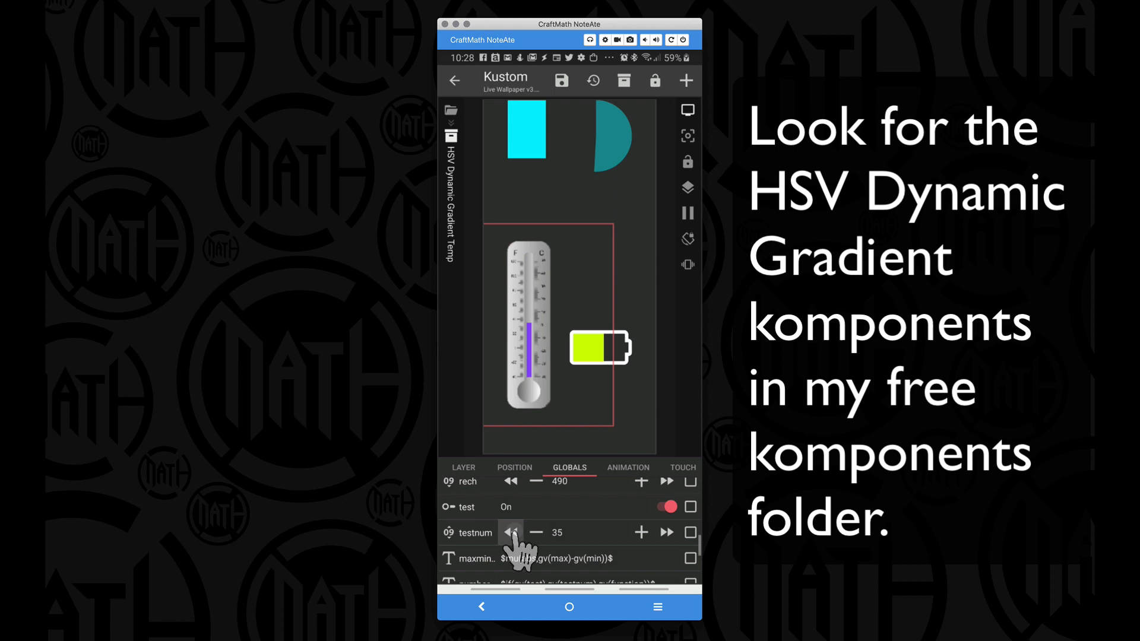
pyautogui.click(511, 532)
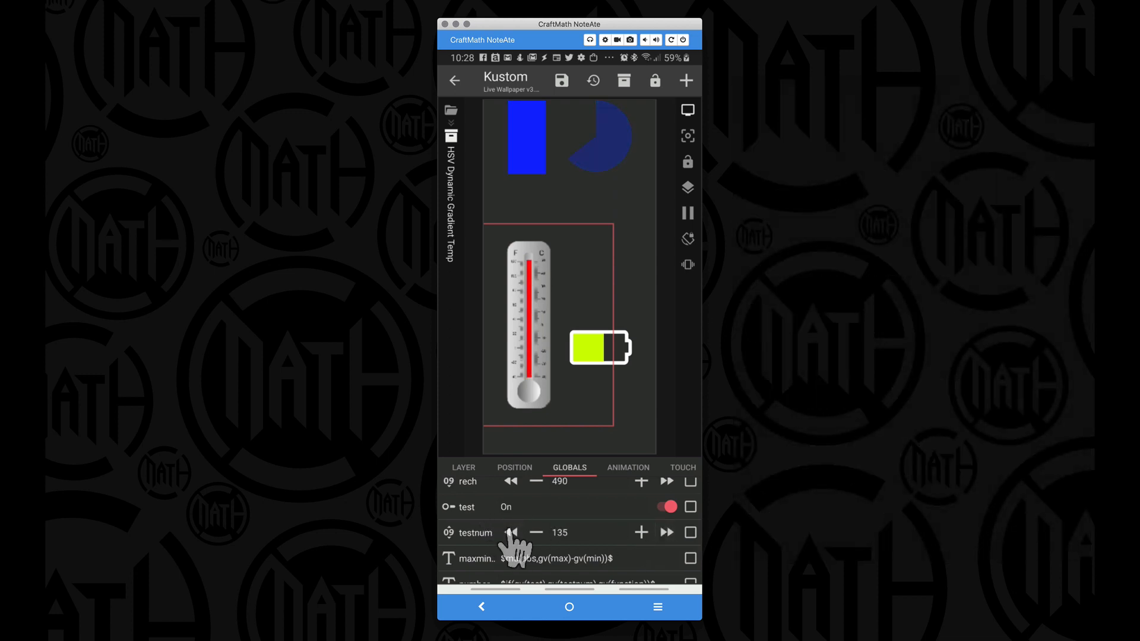
pyautogui.click(666, 507)
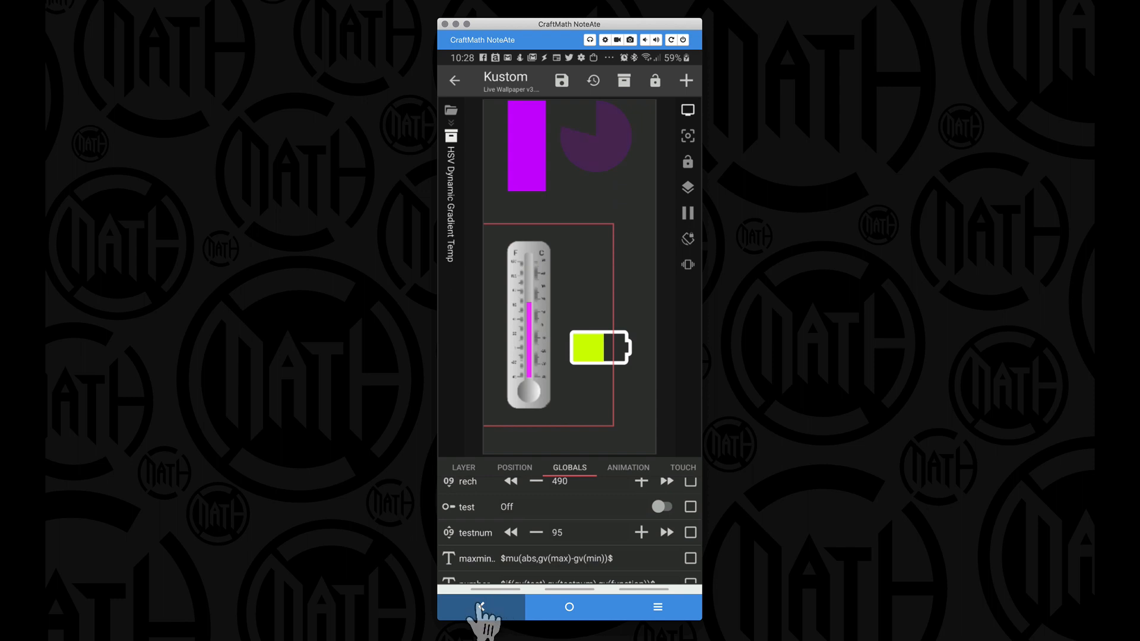
pyautogui.click(480, 606)
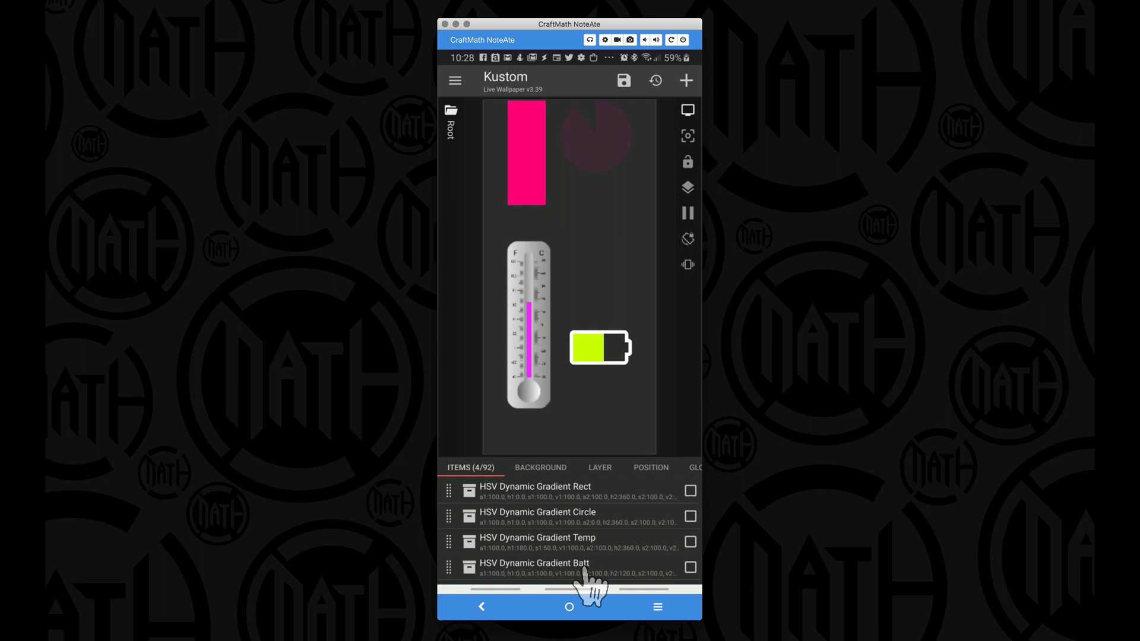
# - Open the HSV Dynamic Gradient Batt komponent and turn its test mode on
pyautogui.click(534, 563)
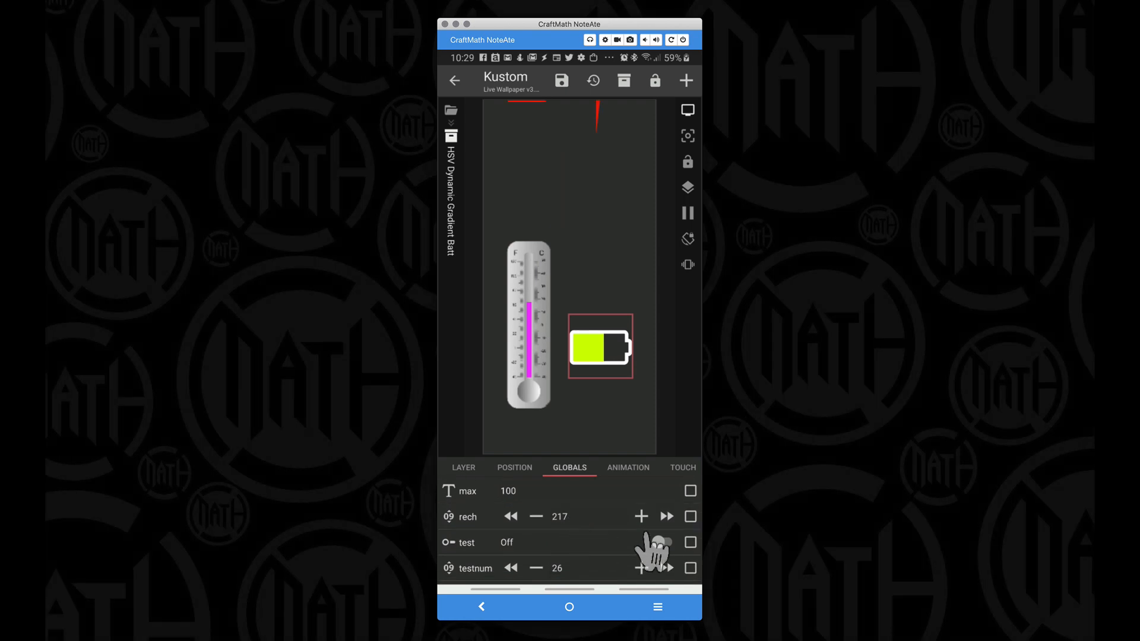
pyautogui.click(666, 542)
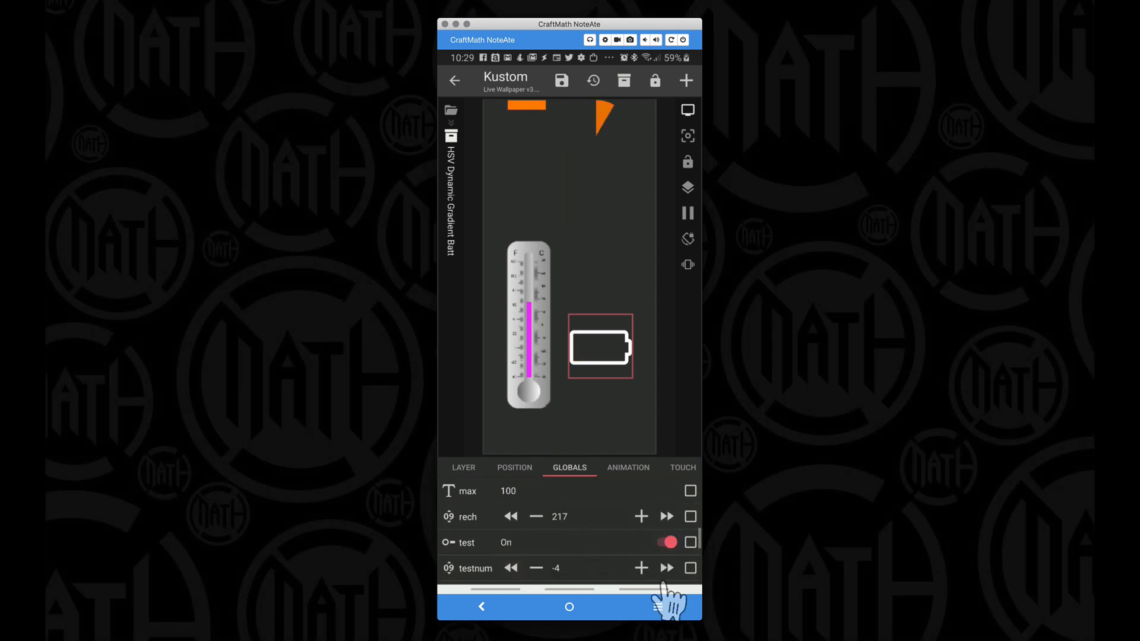
pyautogui.click(665, 568)
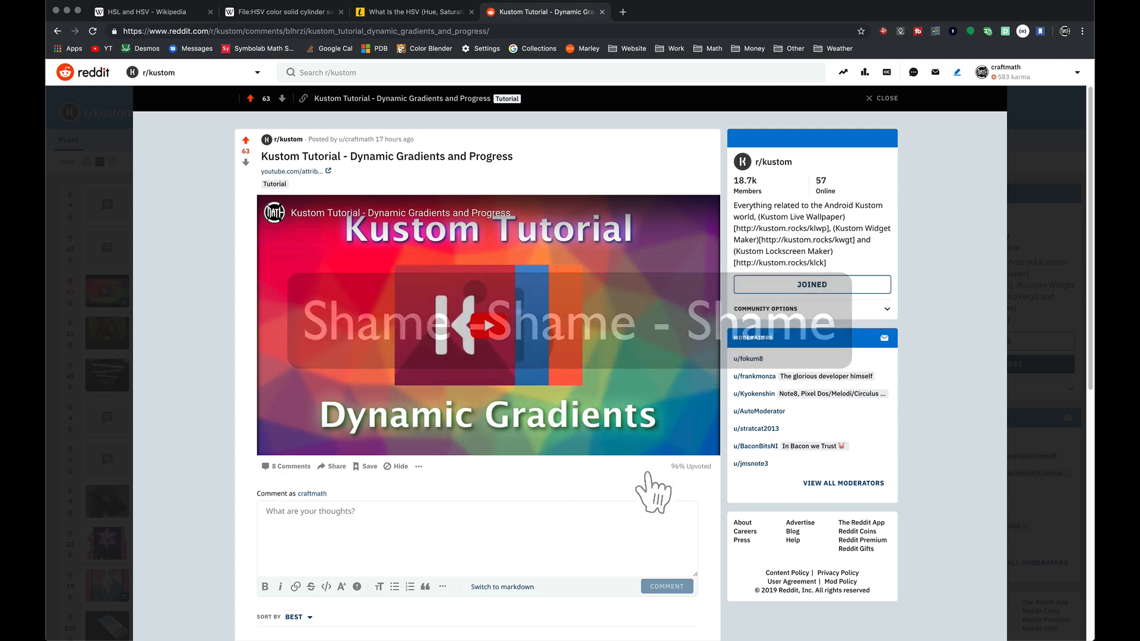
# - Scroll the Kustom Tutorial post down to the HSL/HSV colour comments
pyautogui.scroll(-3)
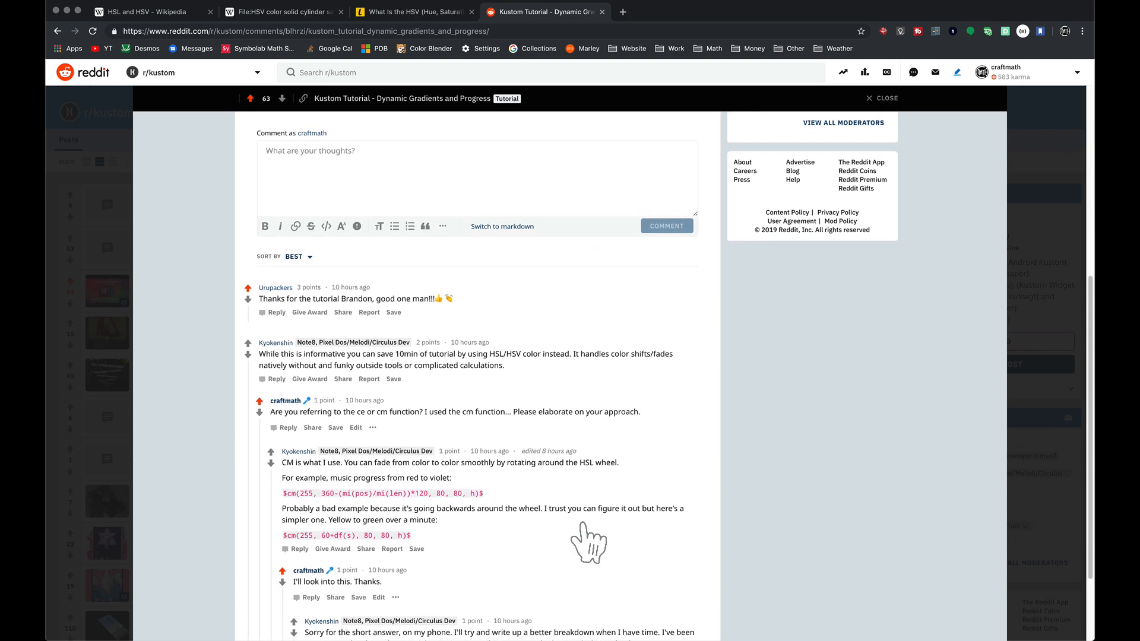
pyautogui.scroll(-3)
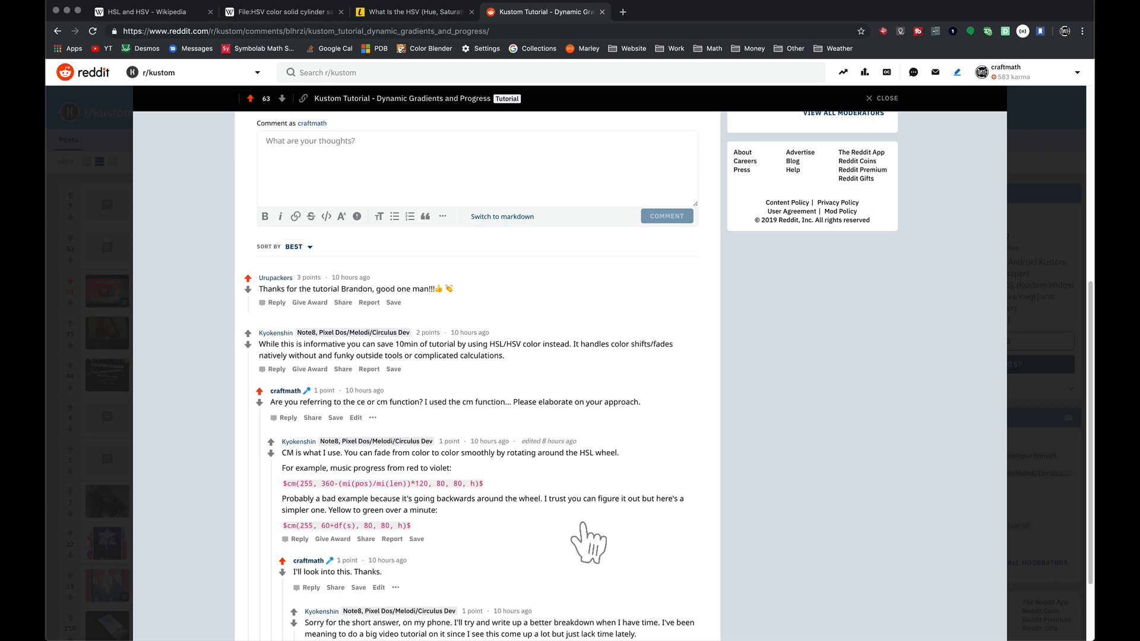
# - Read the rest of the comment thread, then bring up the Wikipedia 'HSL and HSV' tab
pyautogui.scroll(-3)
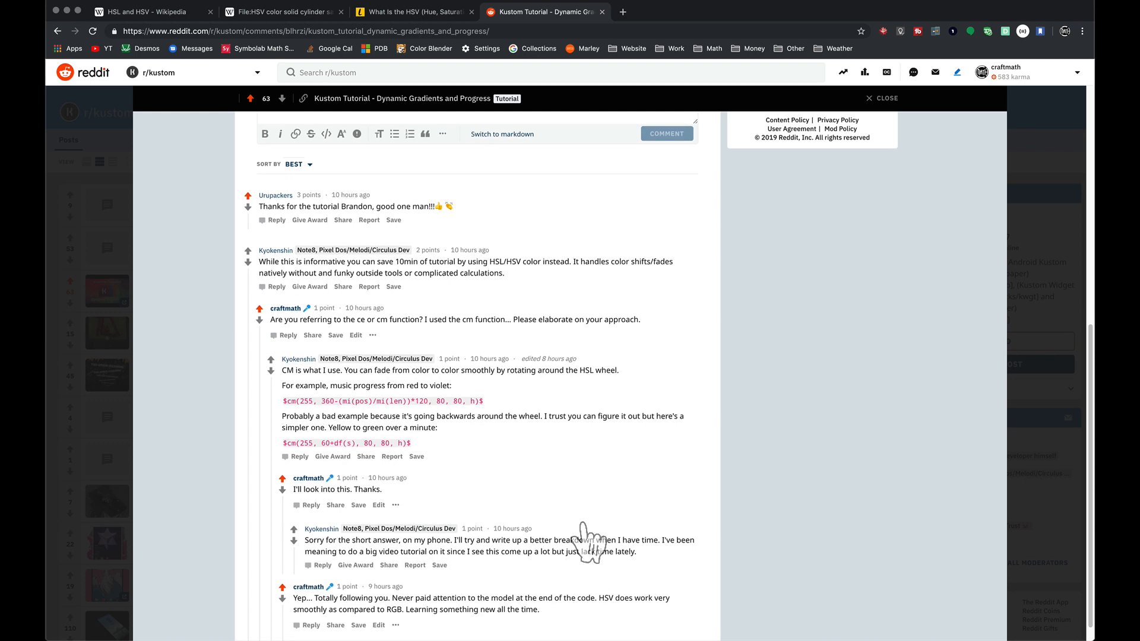
pyautogui.scroll(-3)
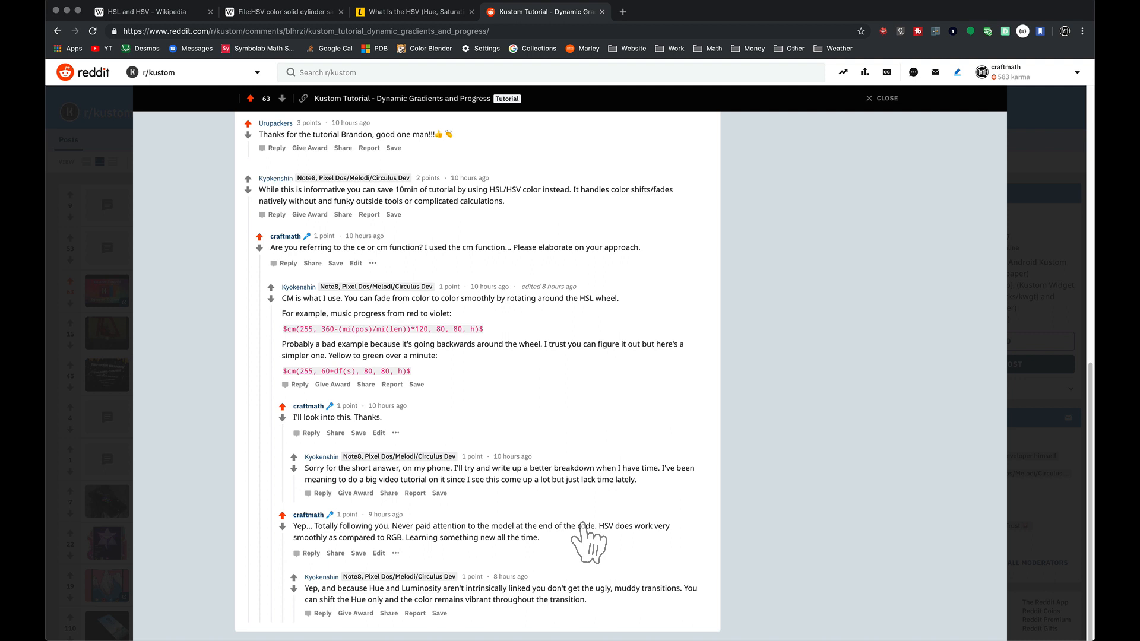
pyautogui.moveTo(478, 236)
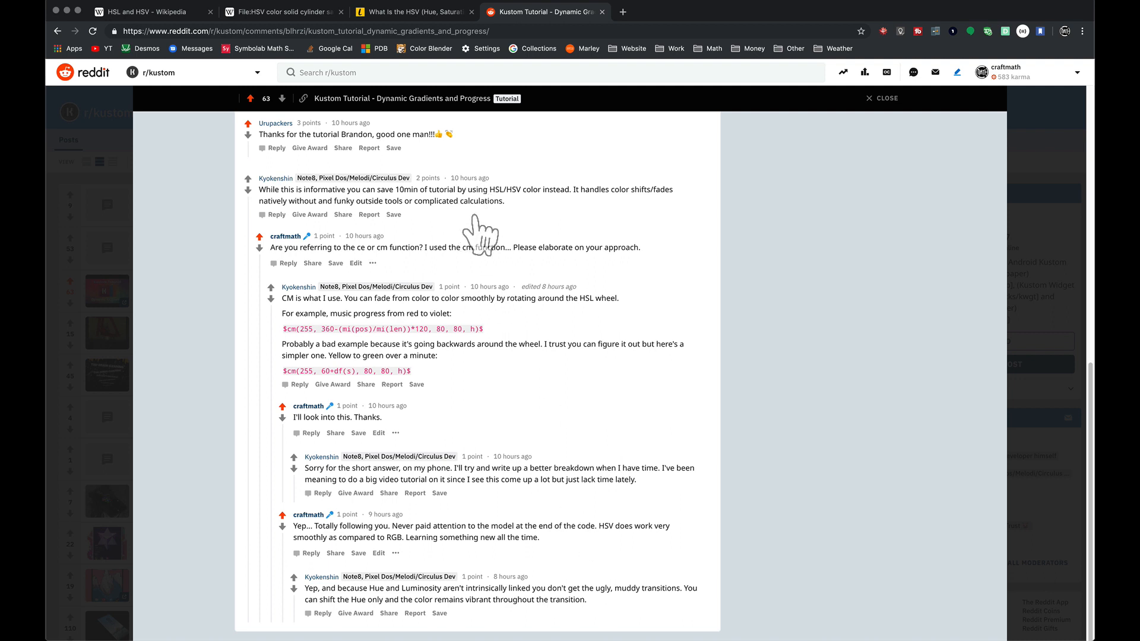
pyautogui.moveTo(483, 240)
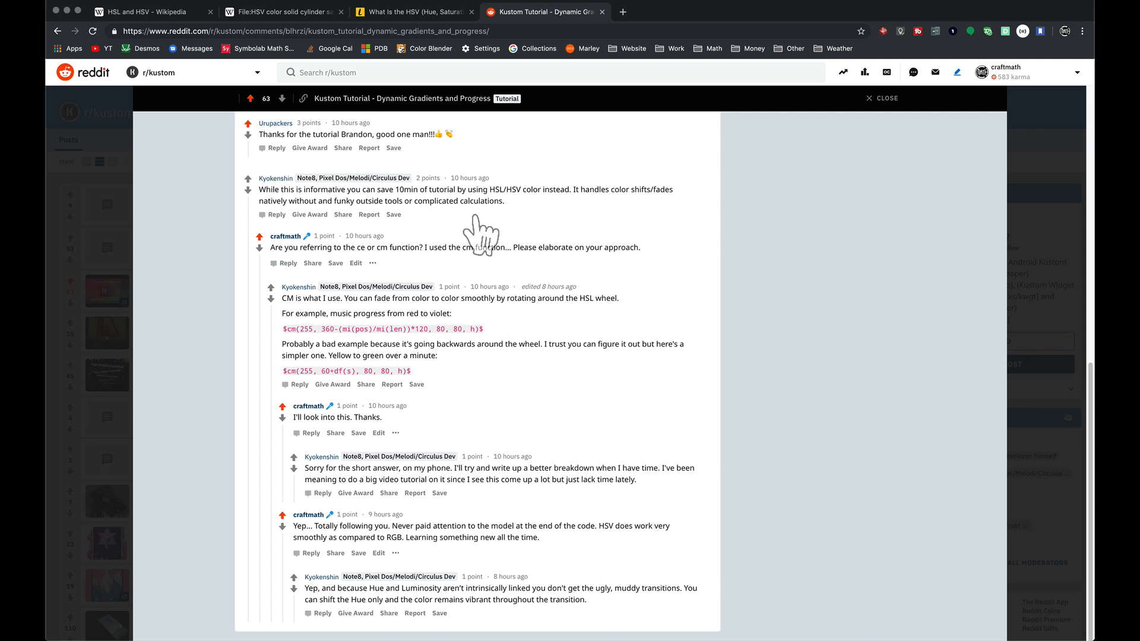
pyautogui.moveTo(525, 356)
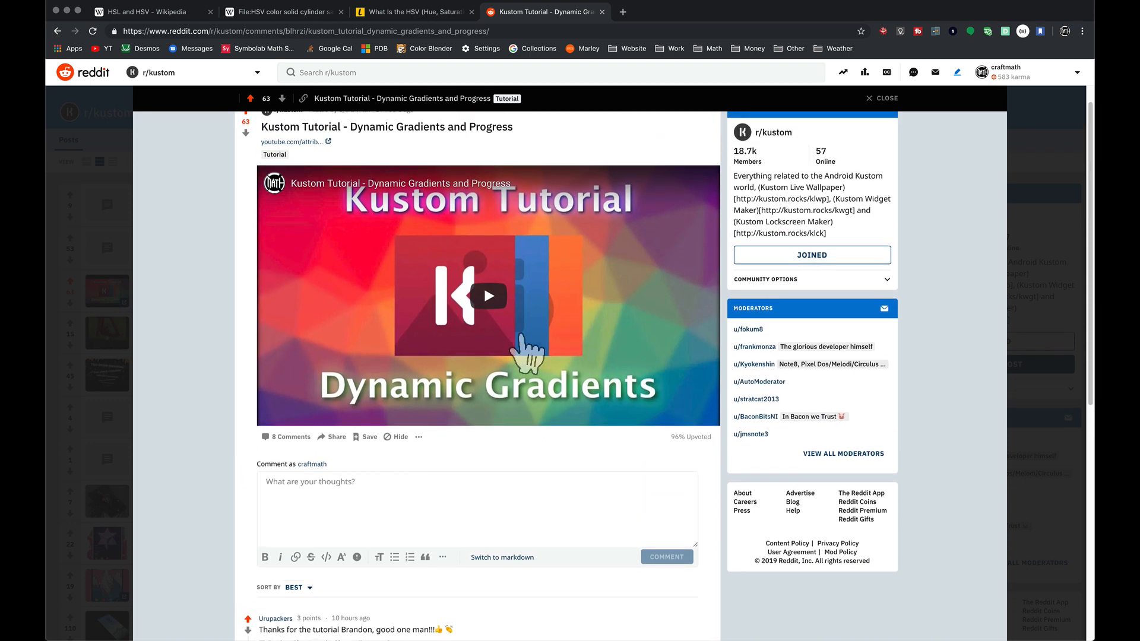
pyautogui.moveTo(531, 352)
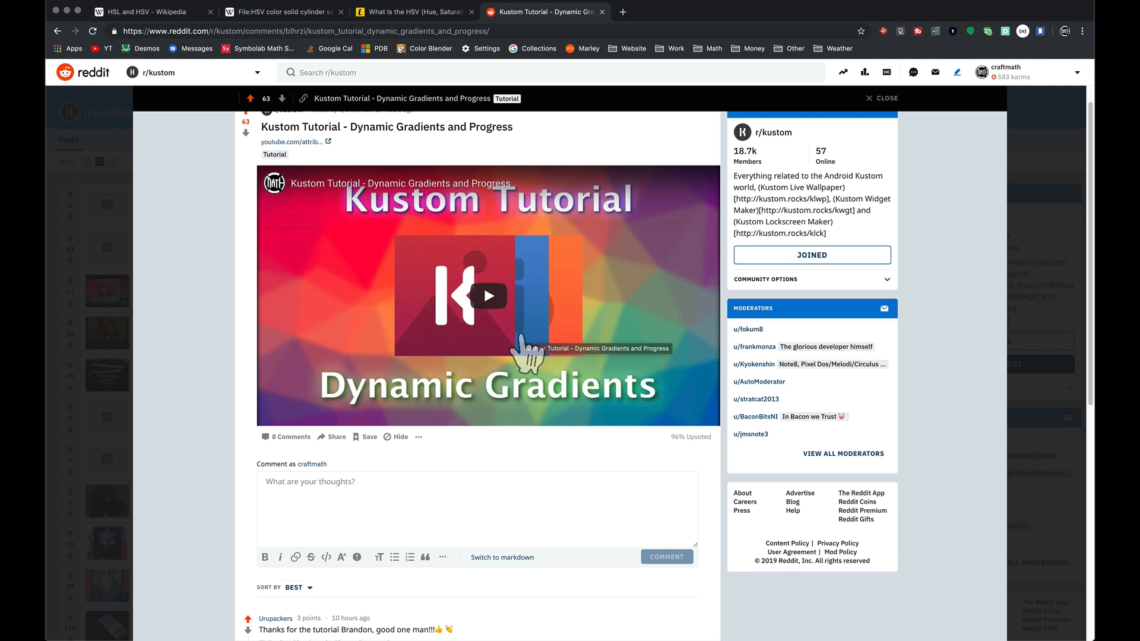
pyautogui.click(145, 12)
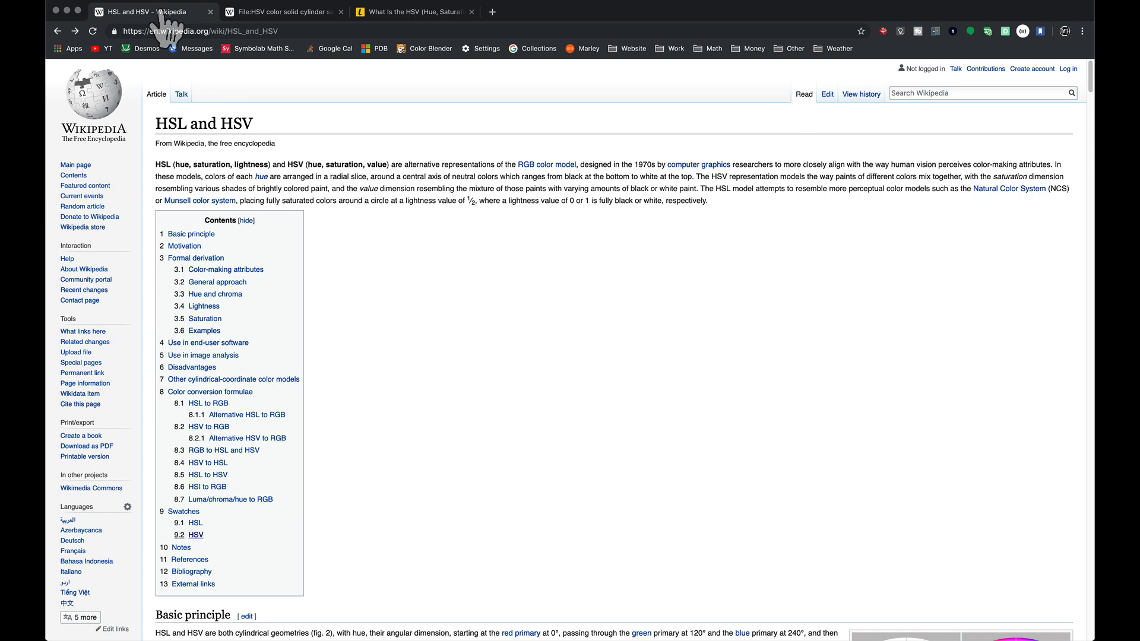
# - View the HSV colour solid cylinder image, then switch to the Lifewire HSV article
pyautogui.click(284, 12)
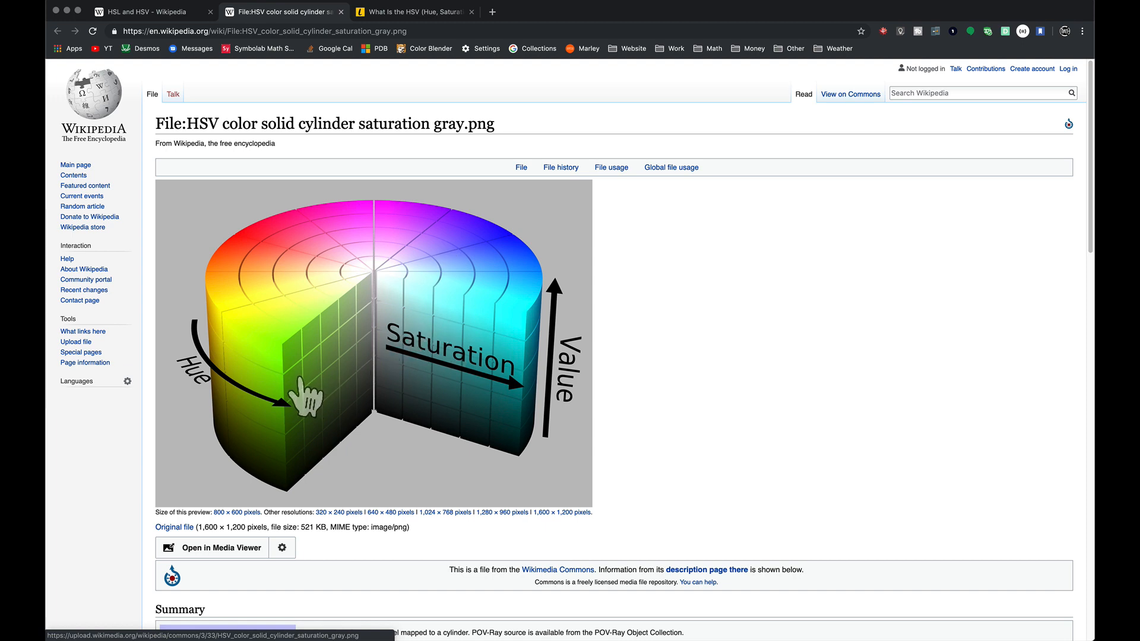
pyautogui.moveTo(247, 313)
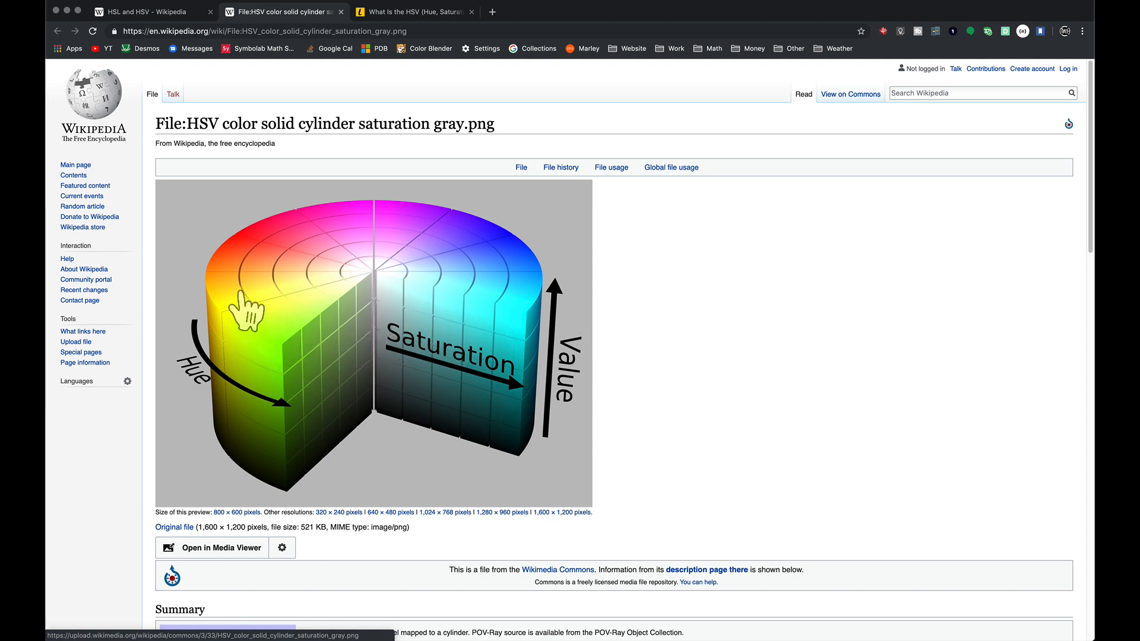
pyautogui.moveTo(524, 326)
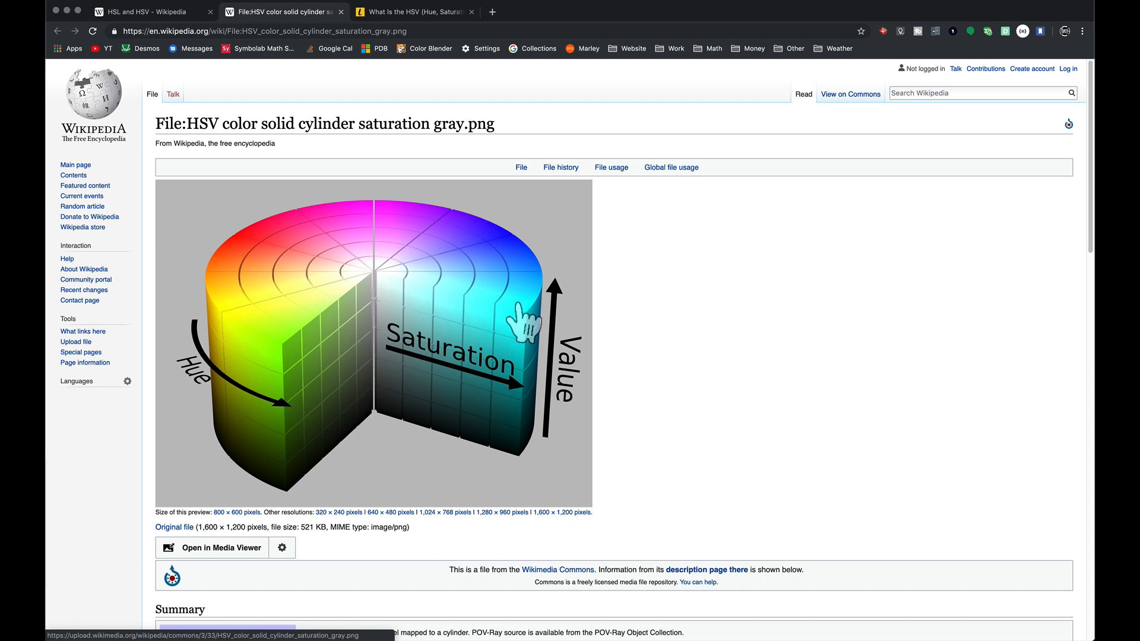
pyautogui.moveTo(528, 331)
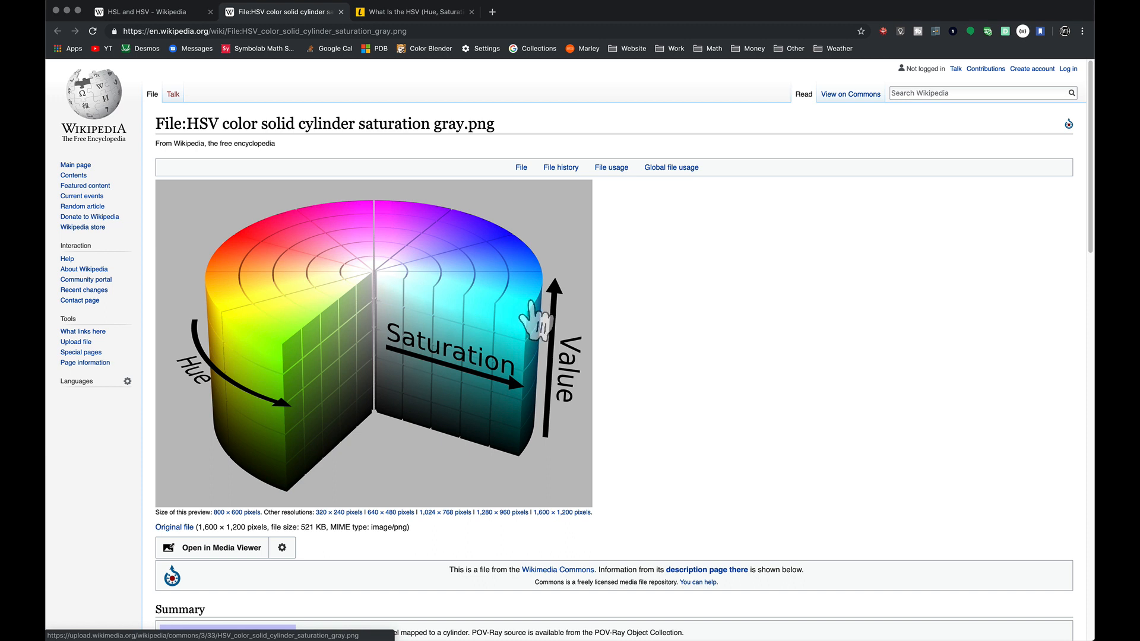
pyautogui.moveTo(357, 205)
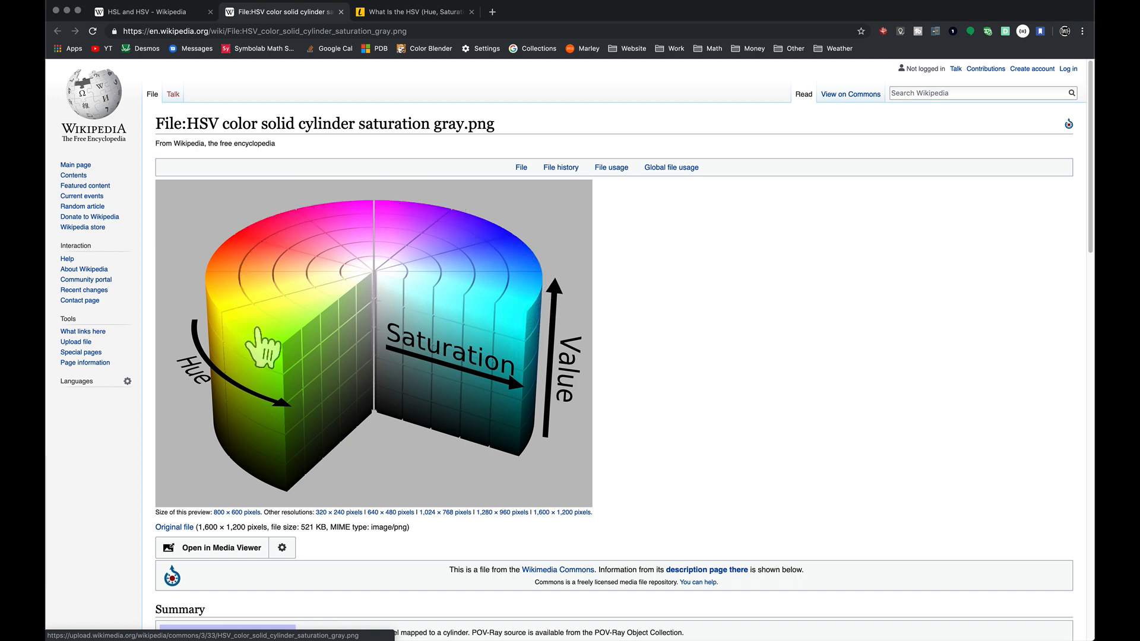
pyautogui.click(415, 12)
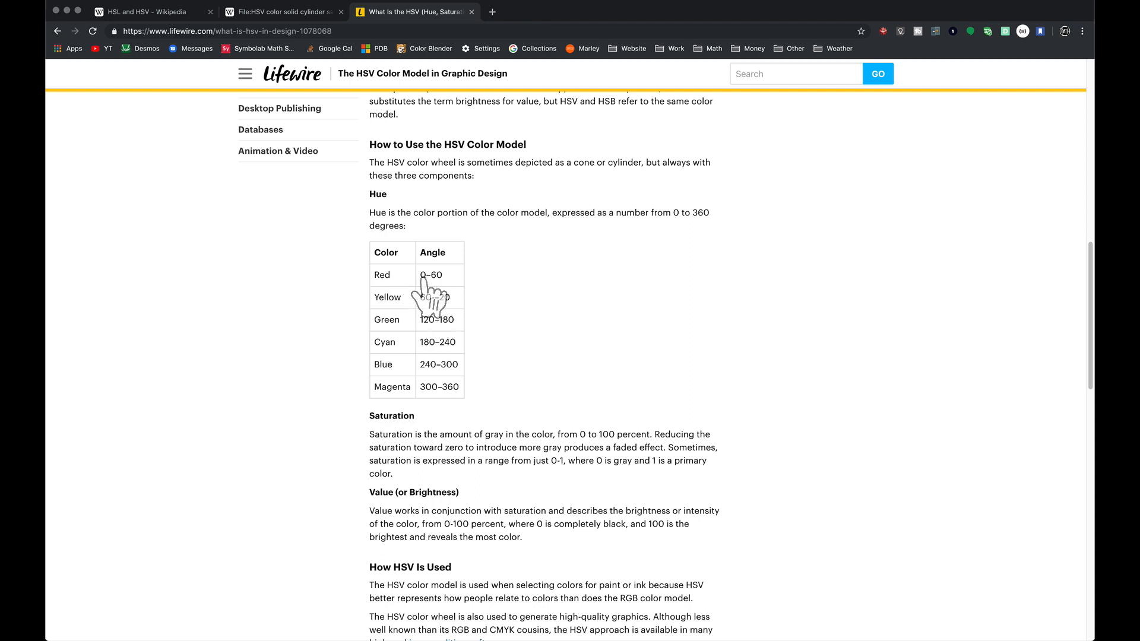
pyautogui.moveTo(456, 407)
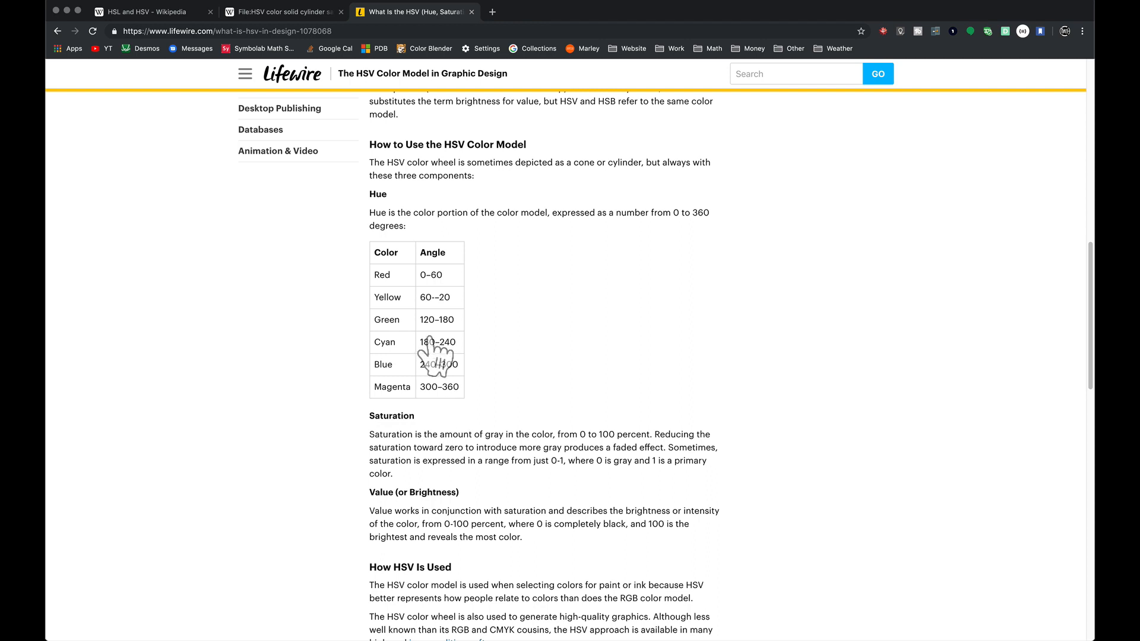
pyautogui.moveTo(388, 298)
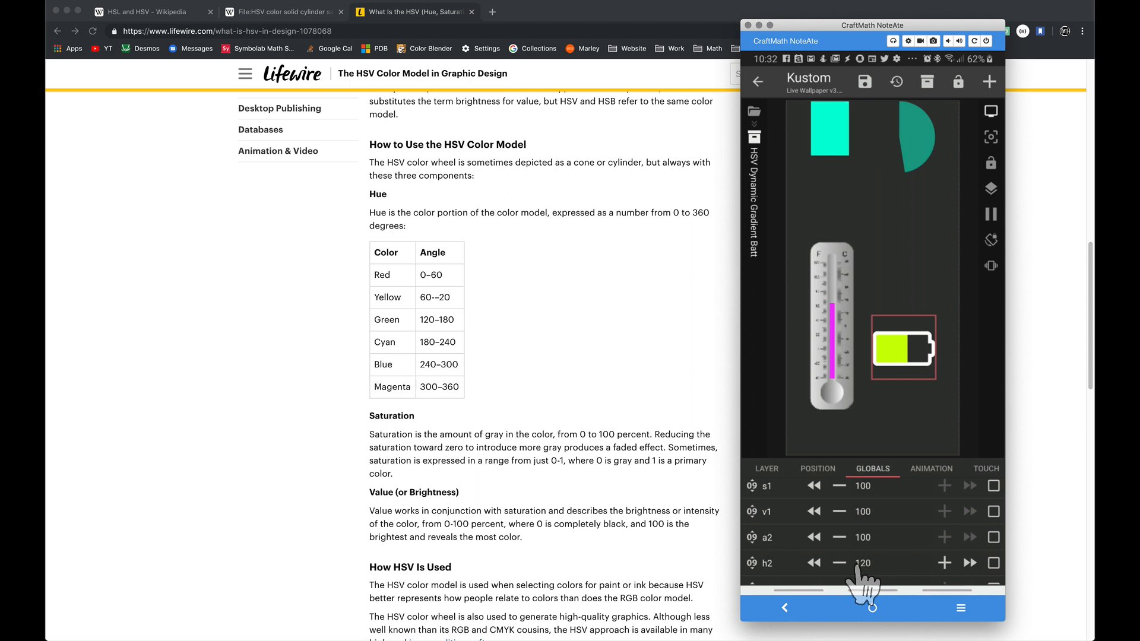
pyautogui.moveTo(425, 340)
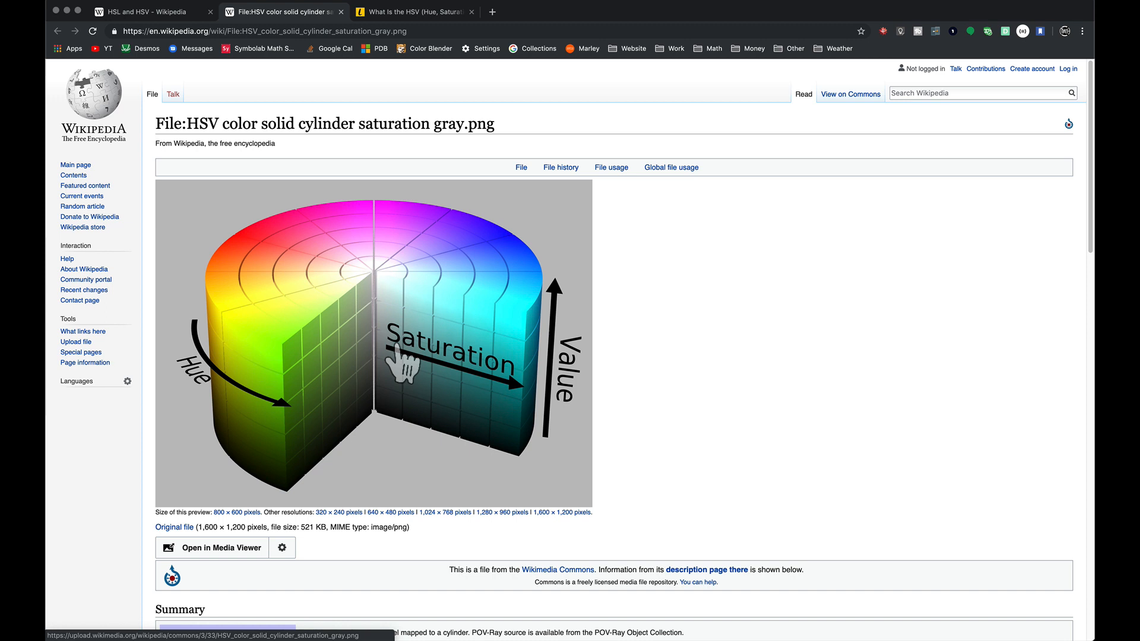
pyautogui.moveTo(501, 385)
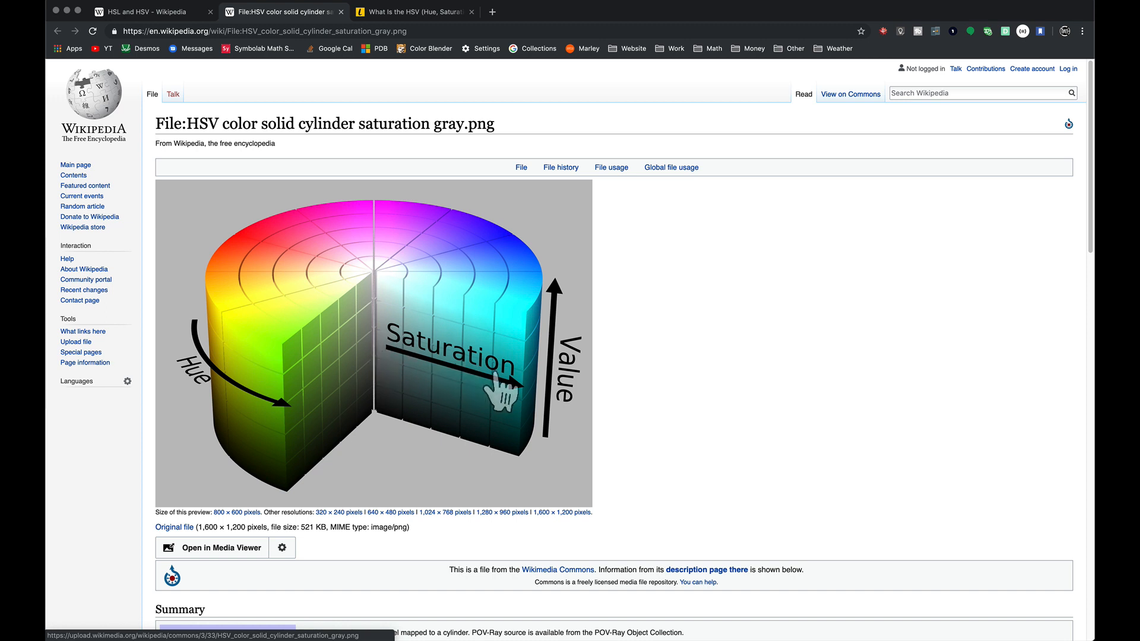
pyautogui.moveTo(534, 407)
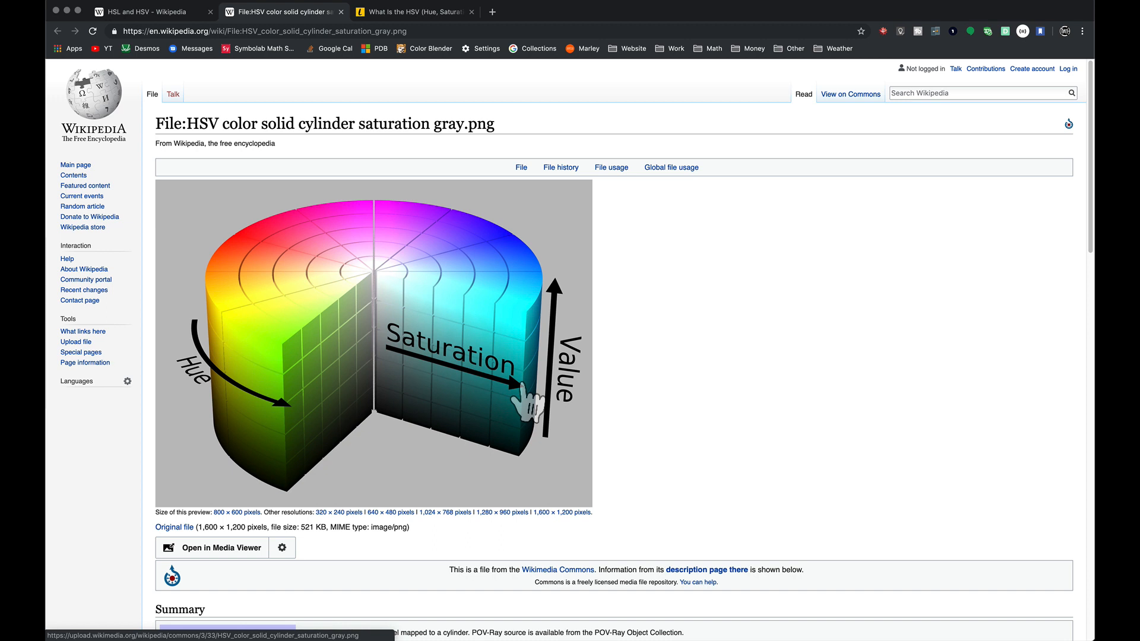
pyautogui.moveTo(529, 403)
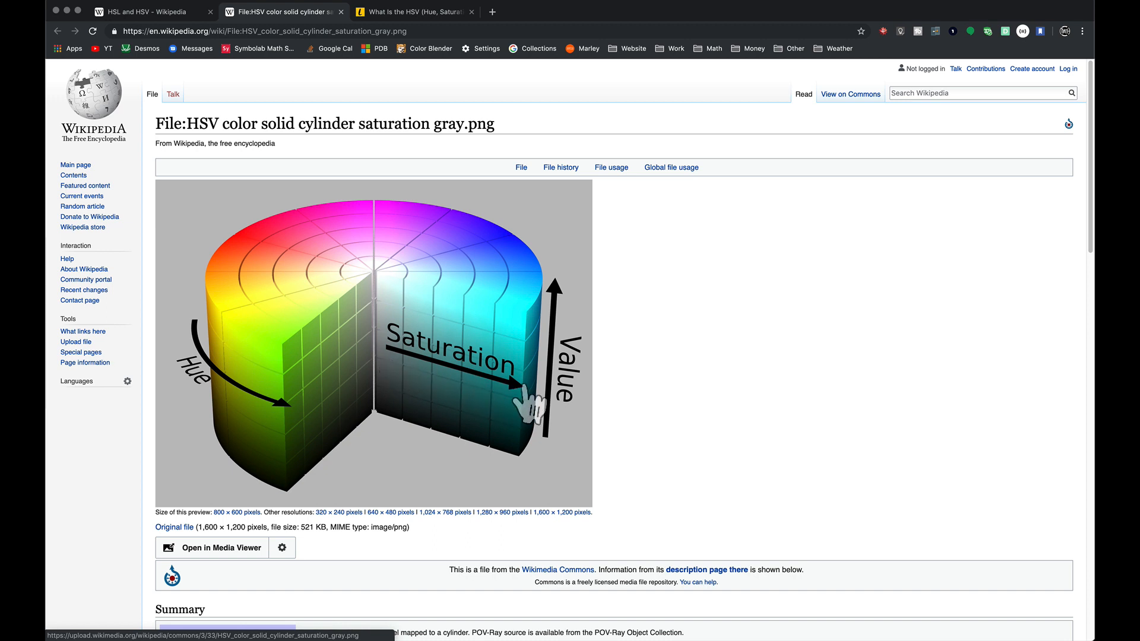
pyautogui.moveTo(535, 404)
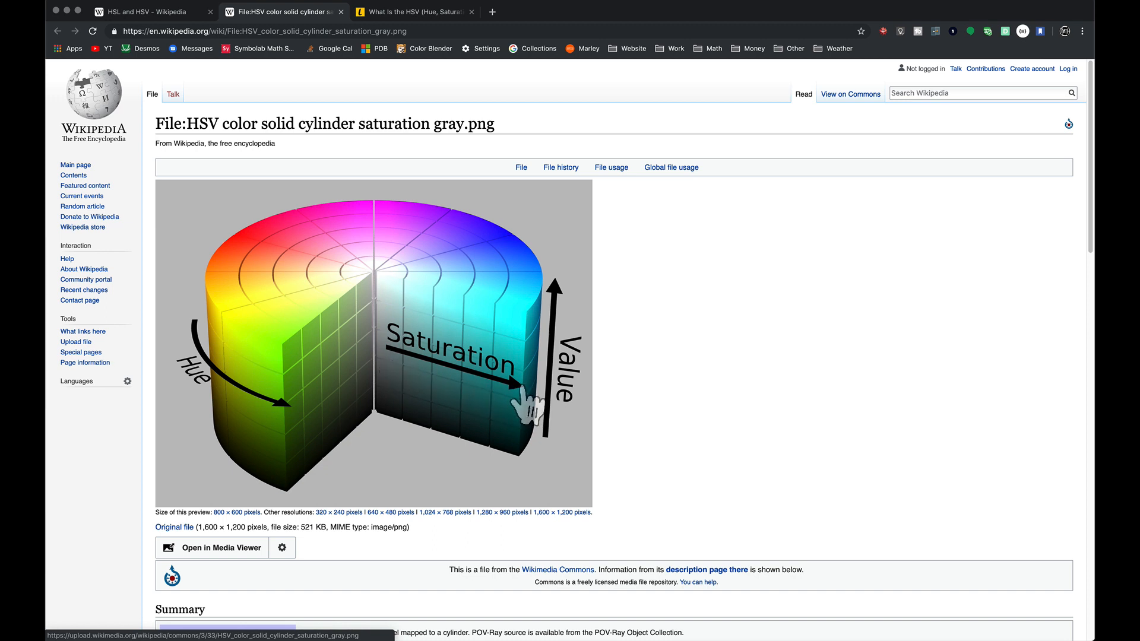
pyautogui.moveTo(529, 450)
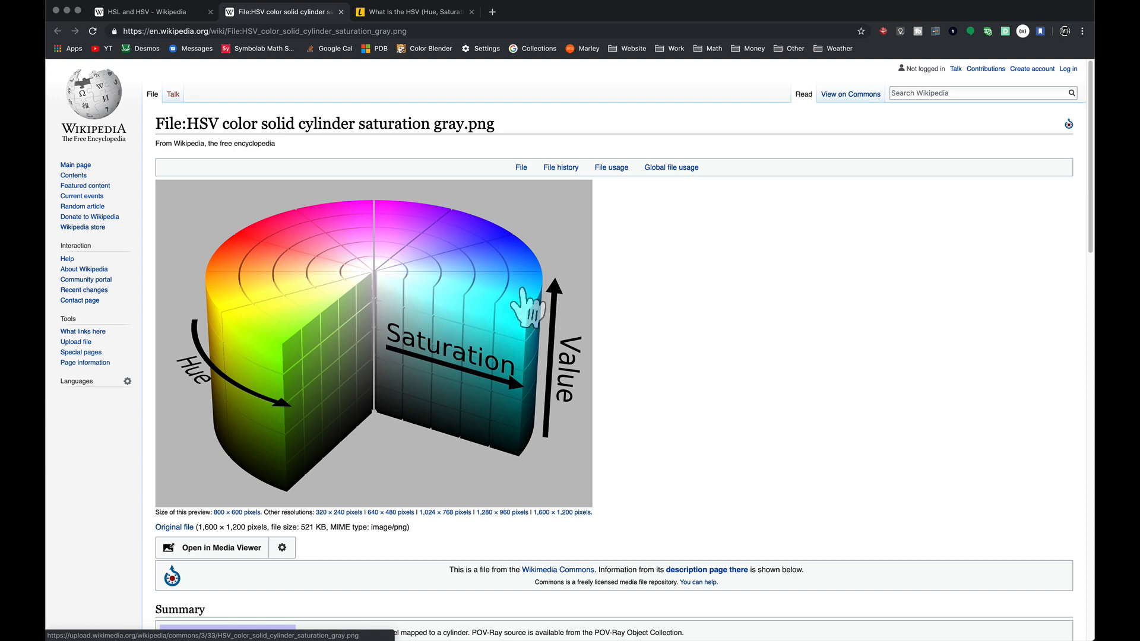
# - Switch to the Lifewire 'What Is the HSV' article tab
pyautogui.click(411, 12)
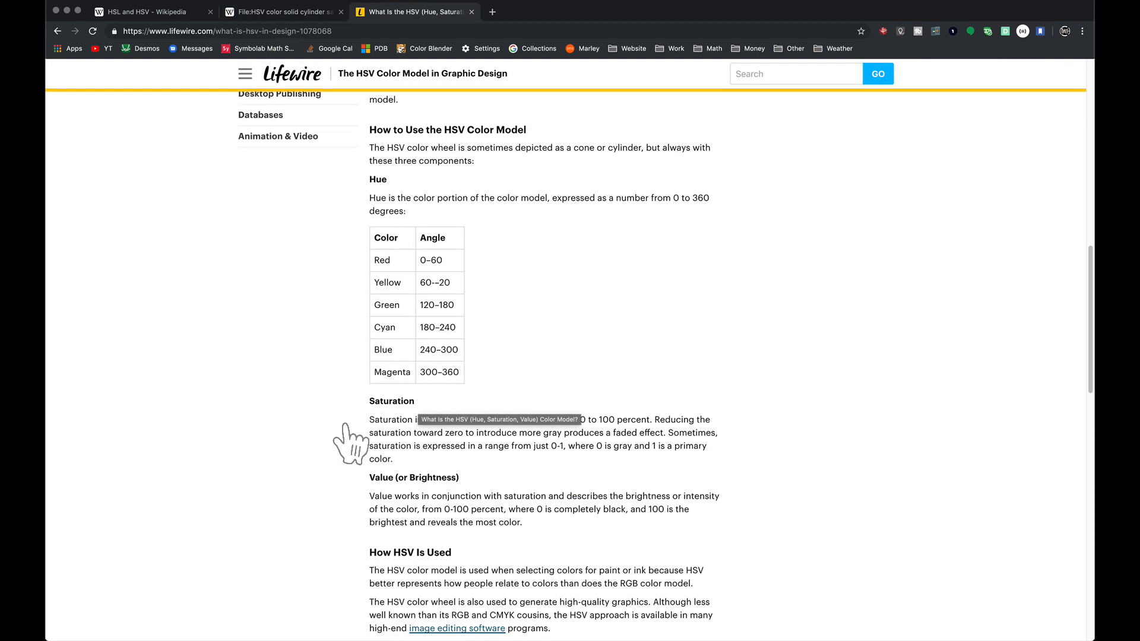
pyautogui.moveTo(398, 225)
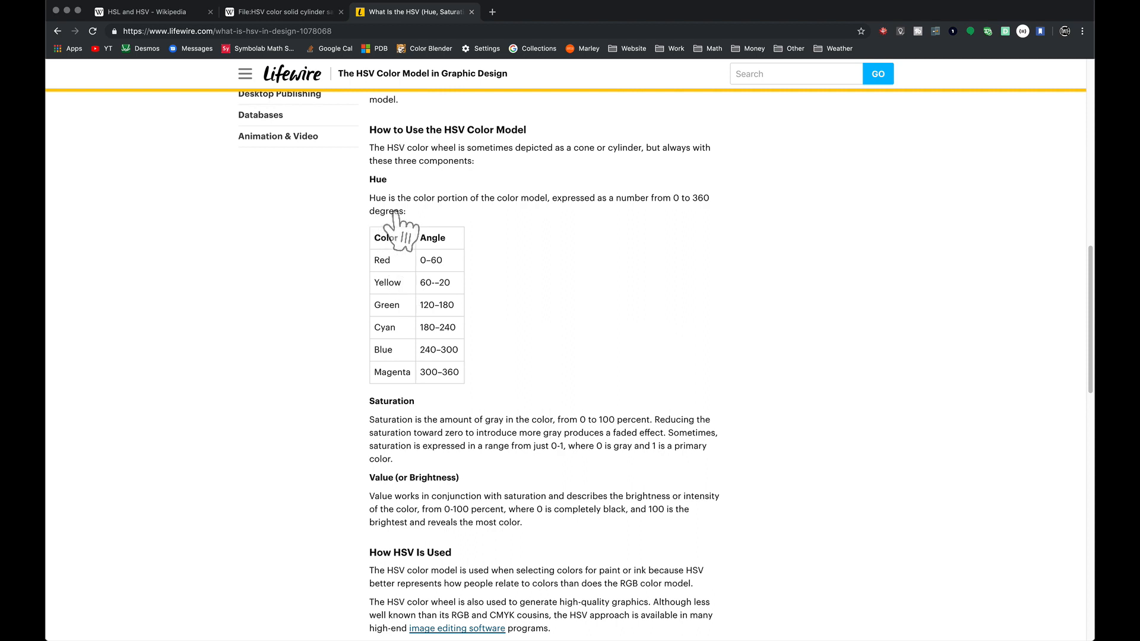
pyautogui.moveTo(498, 449)
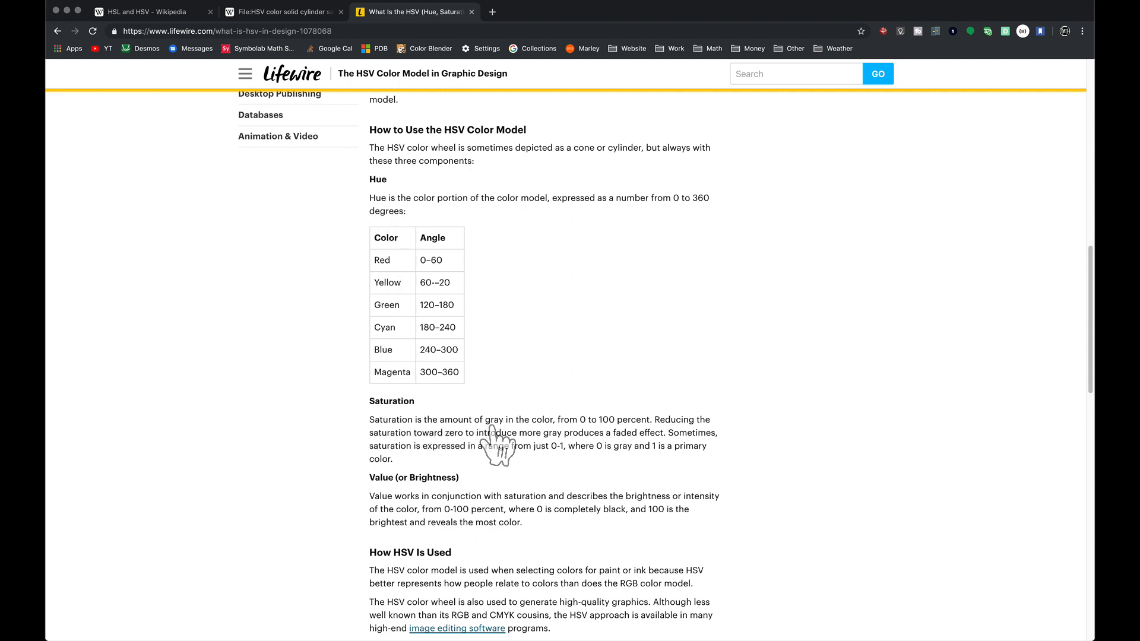
pyautogui.moveTo(577, 450)
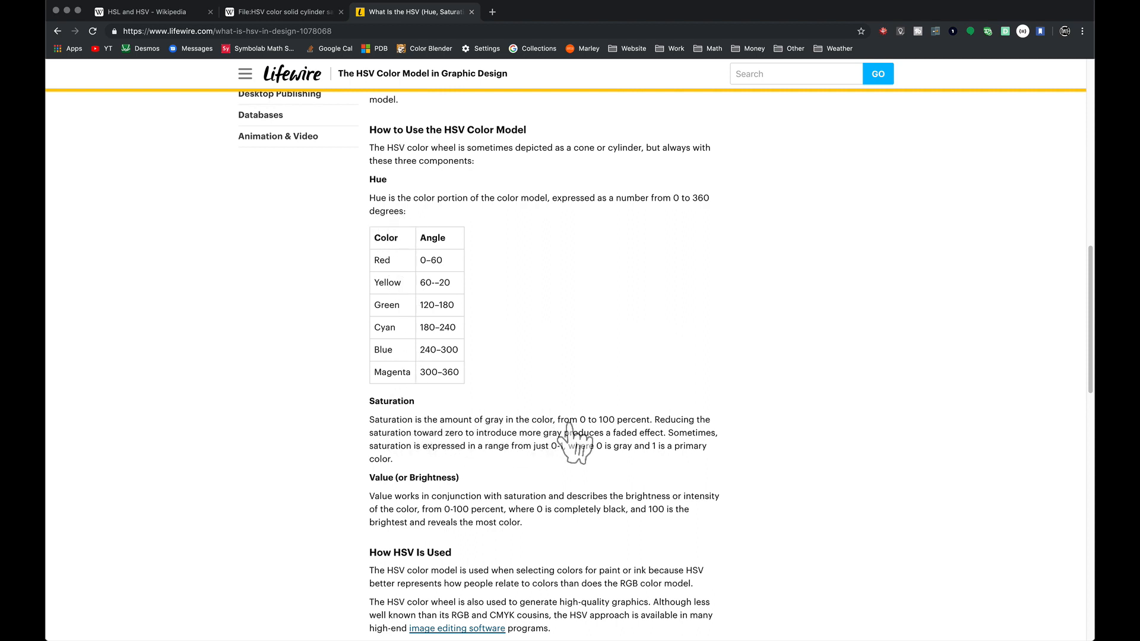
pyautogui.moveTo(595, 462)
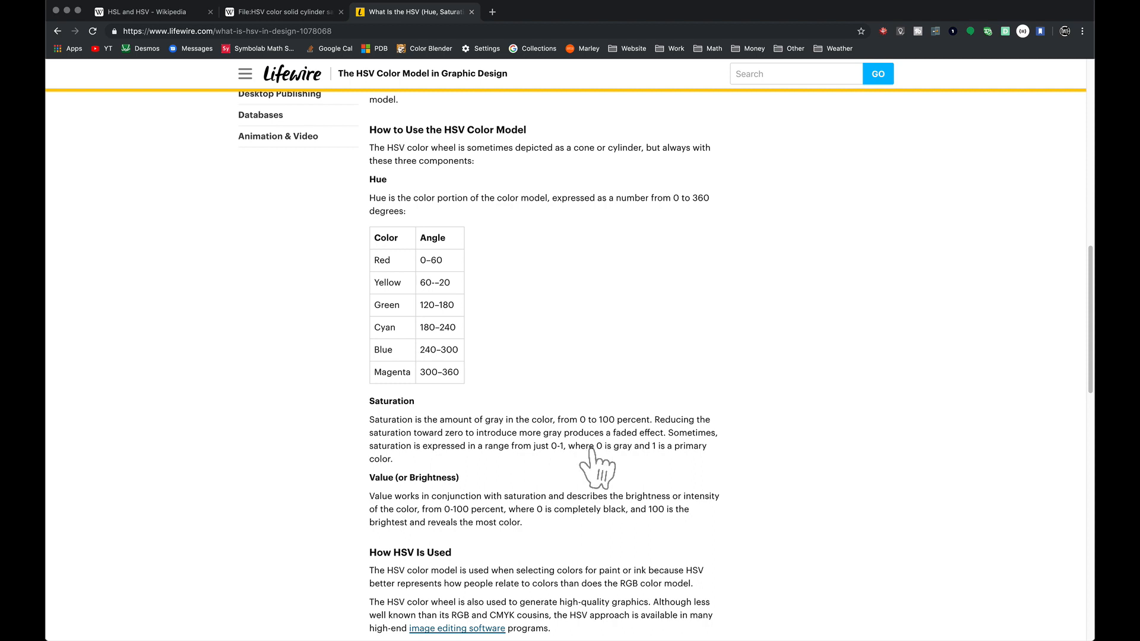
pyautogui.moveTo(658, 469)
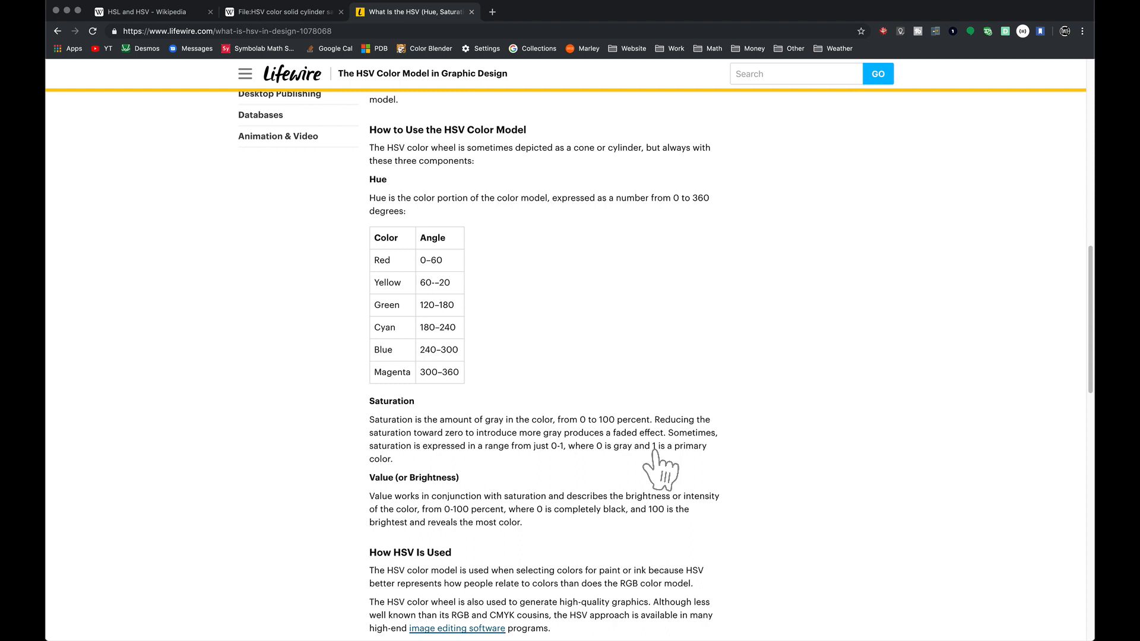
pyautogui.moveTo(398, 353)
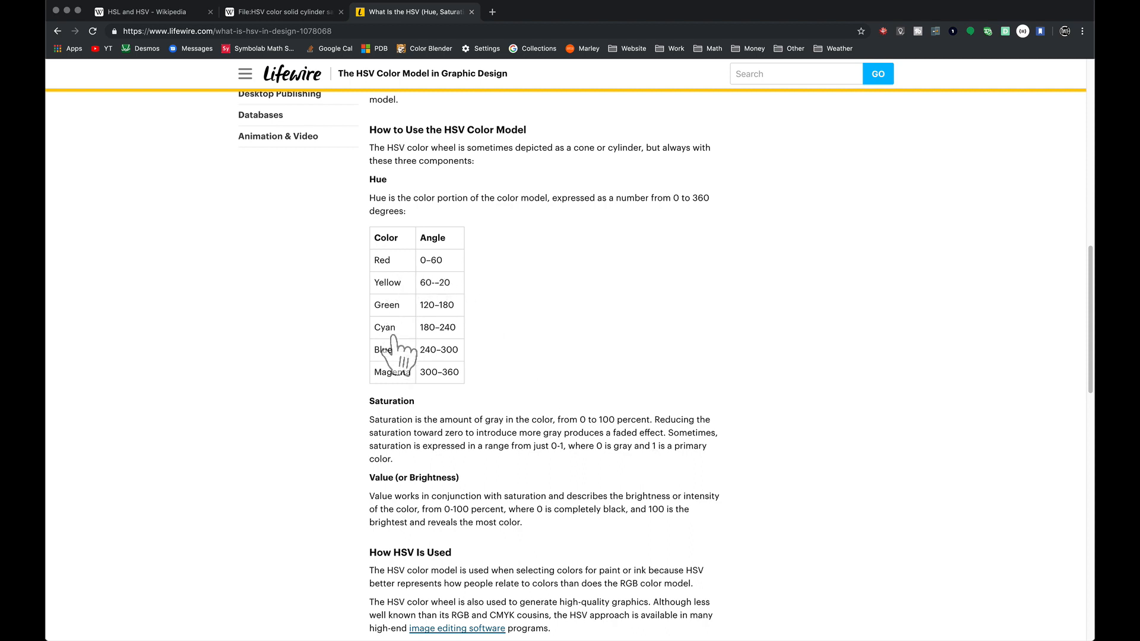
pyautogui.moveTo(375, 502)
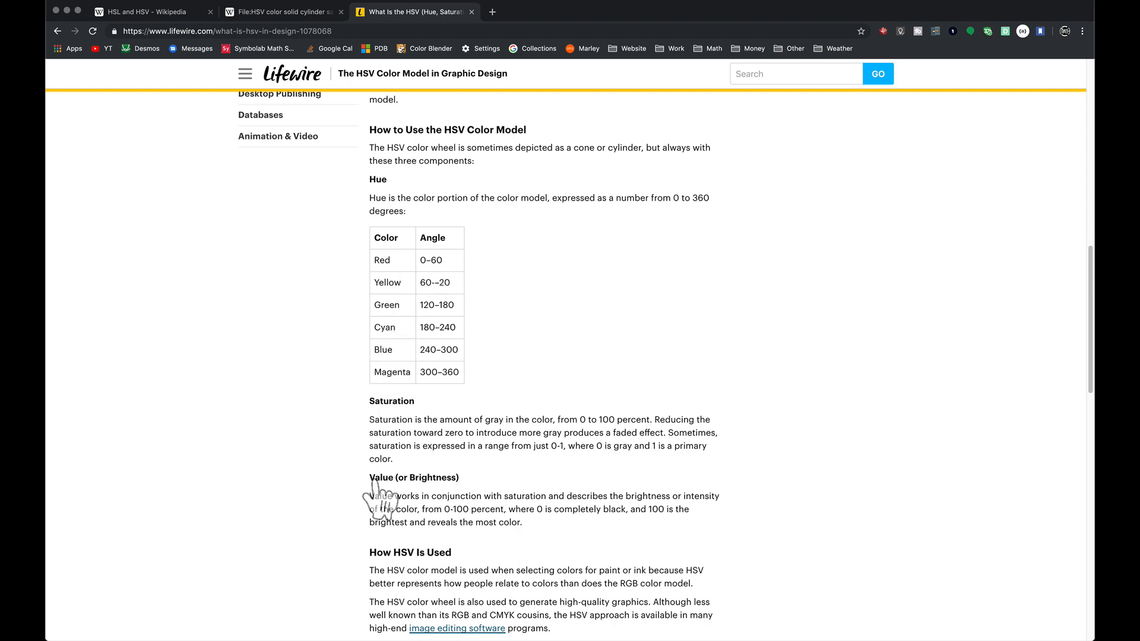
pyautogui.moveTo(531, 538)
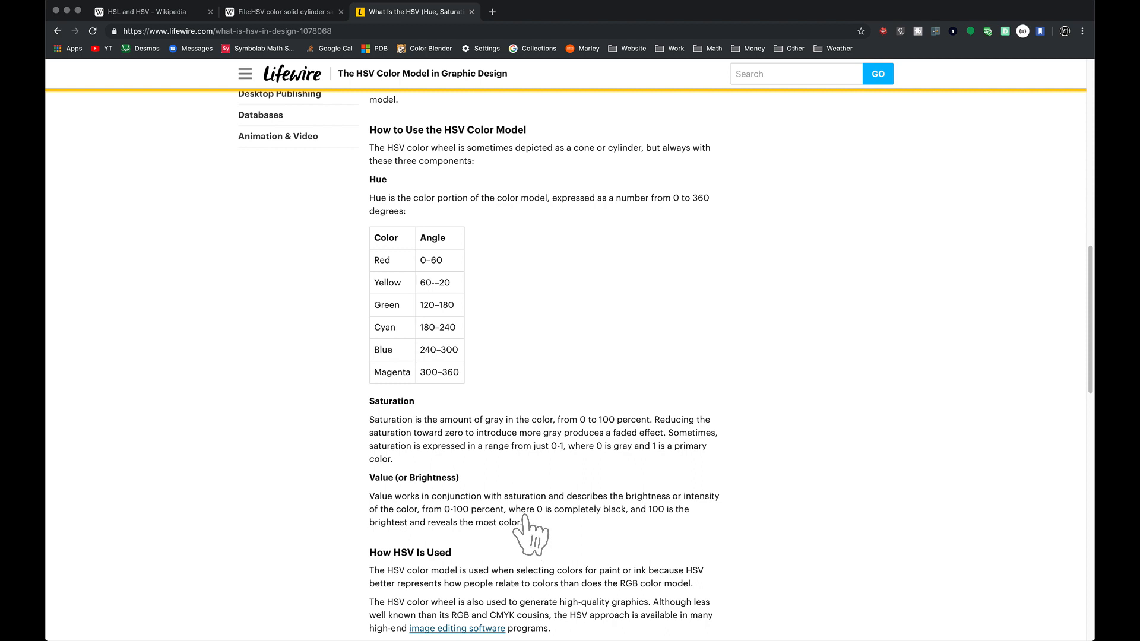
pyautogui.moveTo(658, 531)
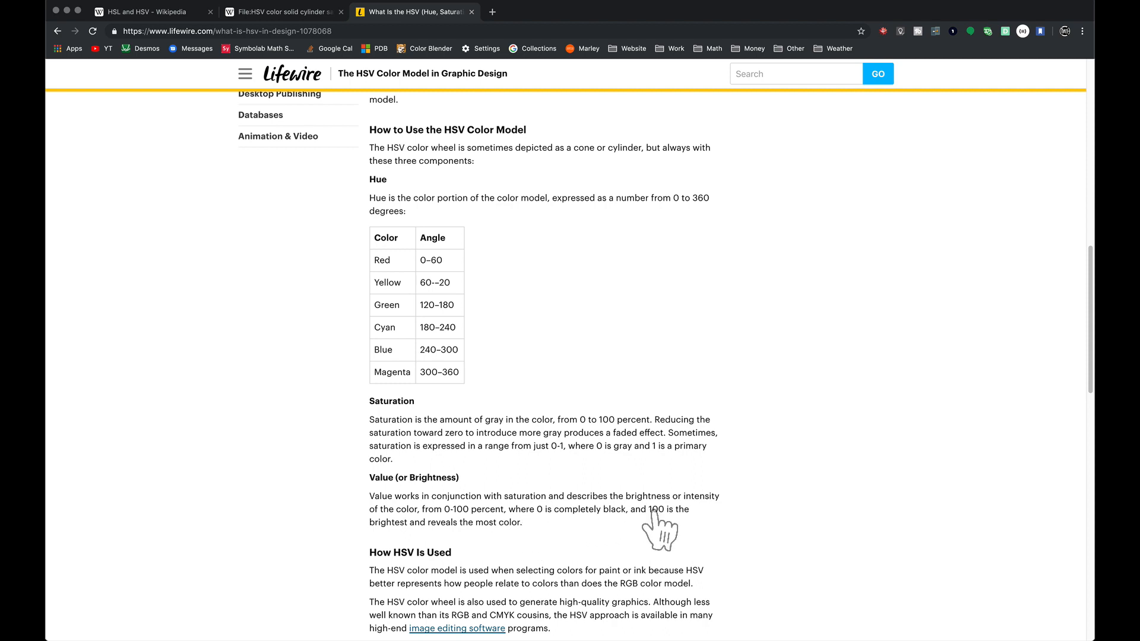
pyautogui.moveTo(509, 548)
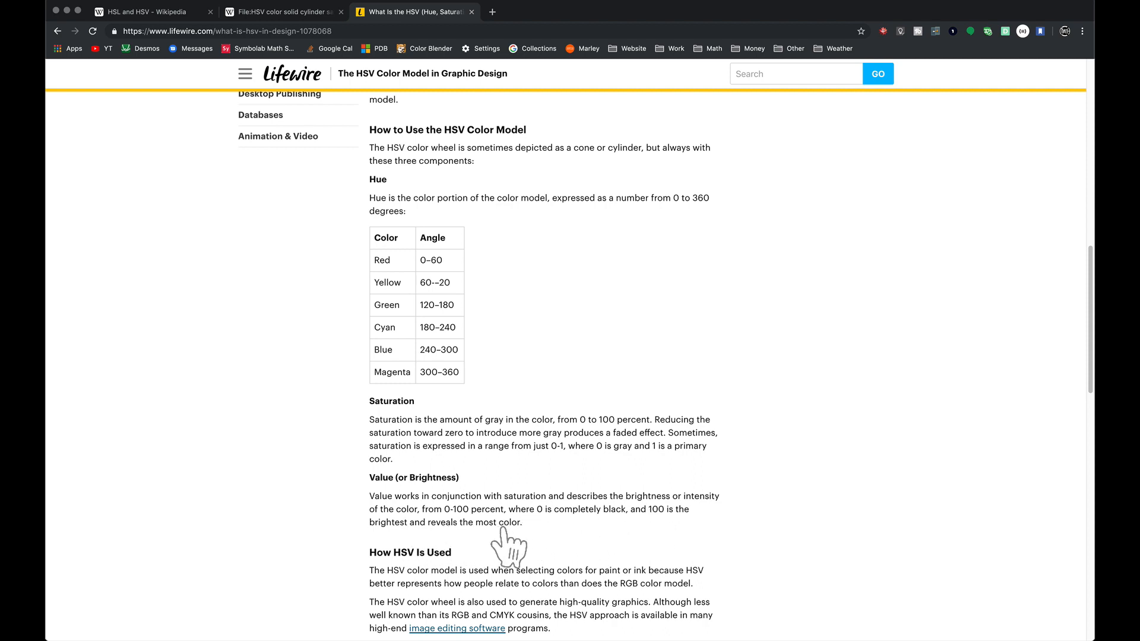
pyautogui.moveTo(388, 227)
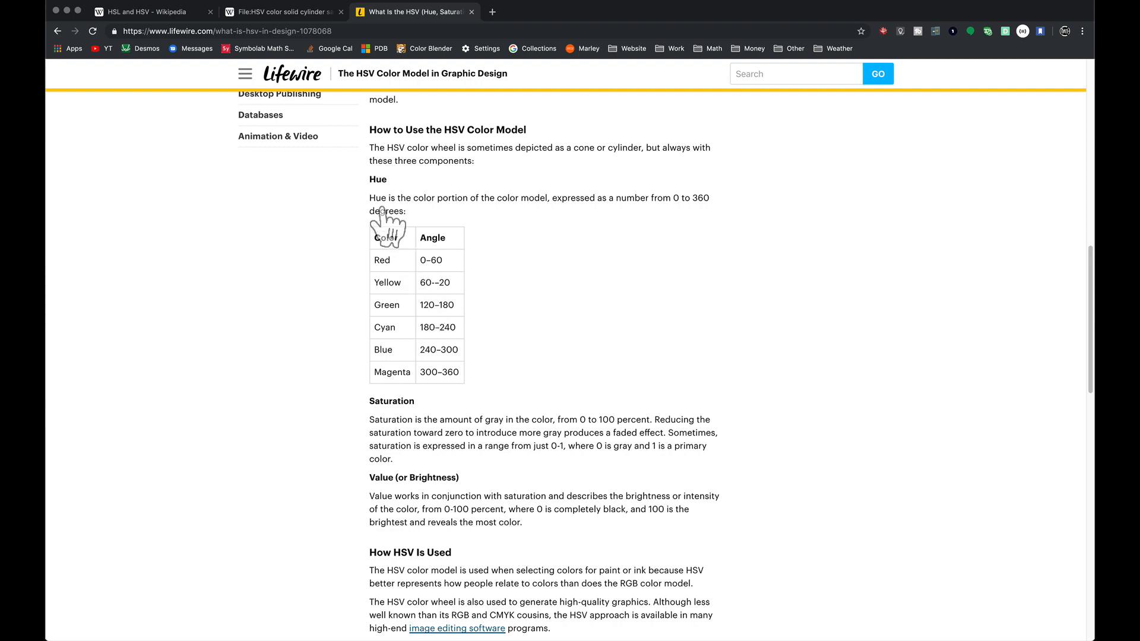
pyautogui.moveTo(402, 502)
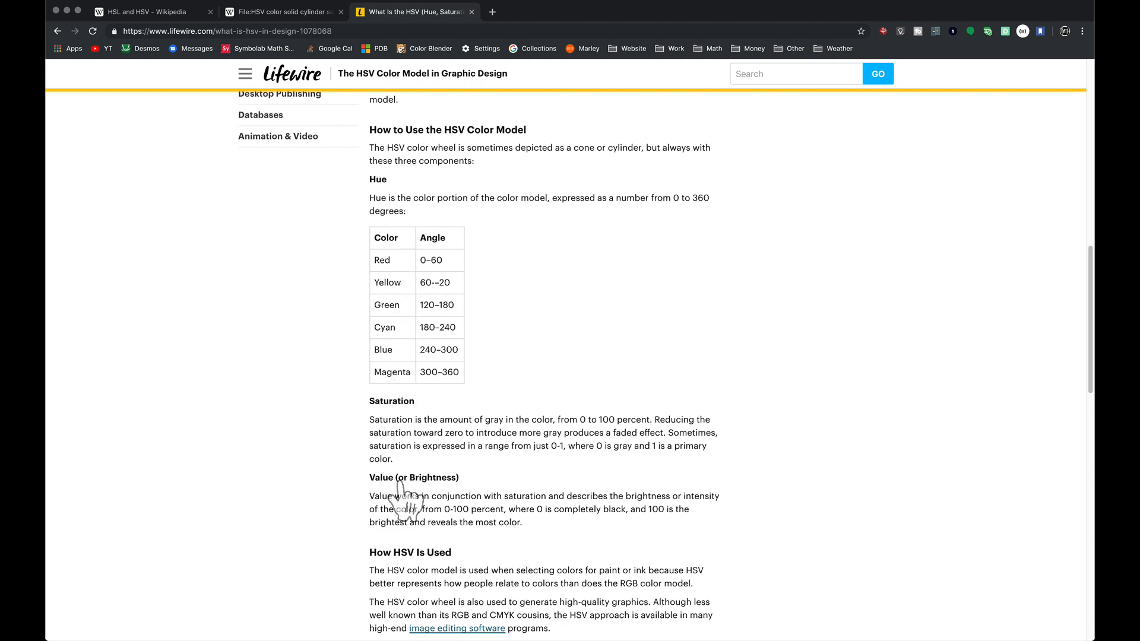
# - Return to the 'File:HSV color solid cylinder saturation gray.png' tab
pyautogui.click(280, 12)
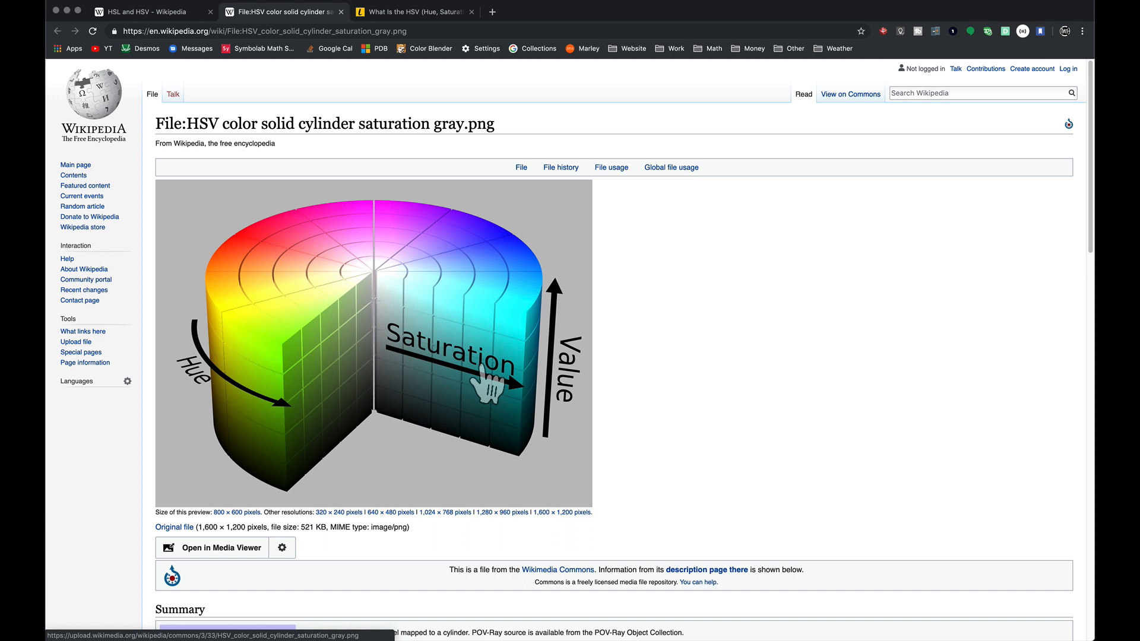
pyautogui.moveTo(389, 309)
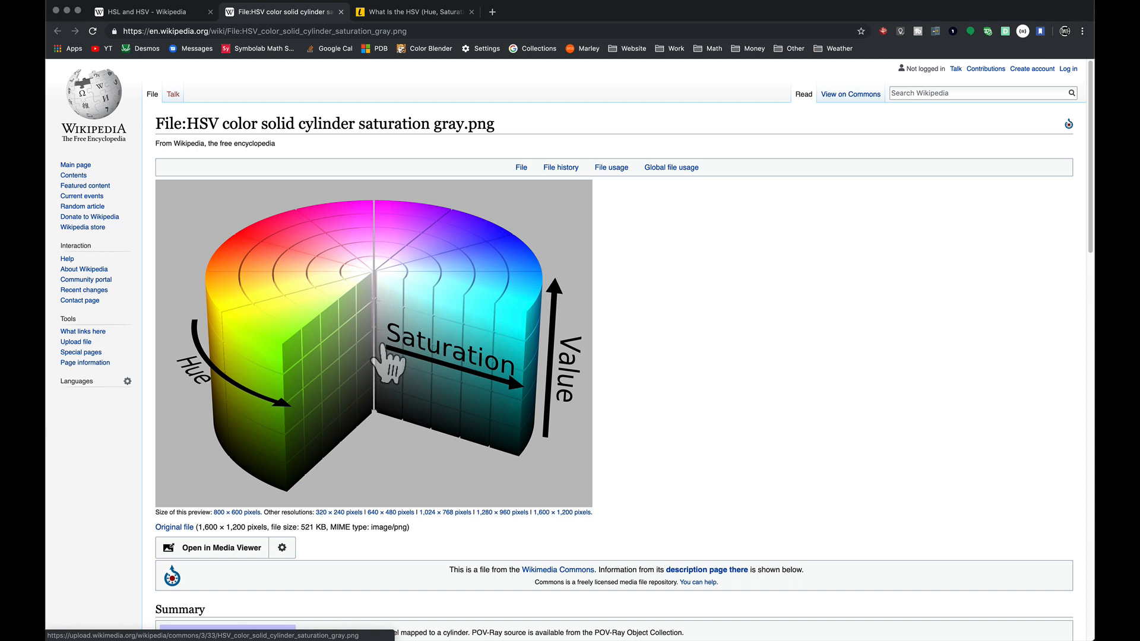
pyautogui.moveTo(544, 411)
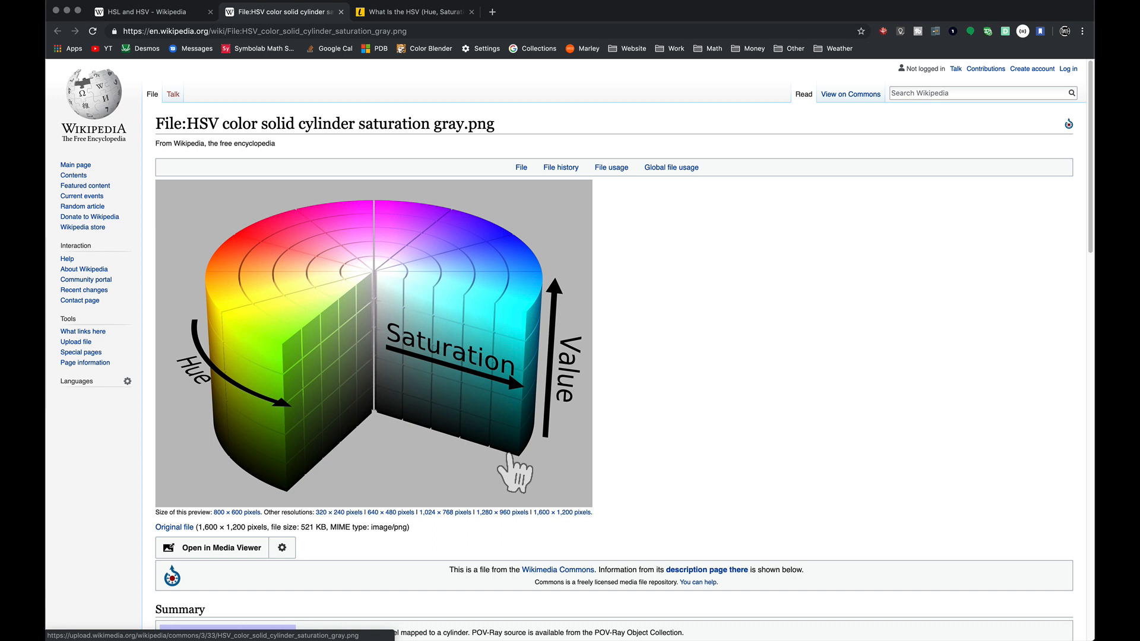
pyautogui.moveTo(531, 331)
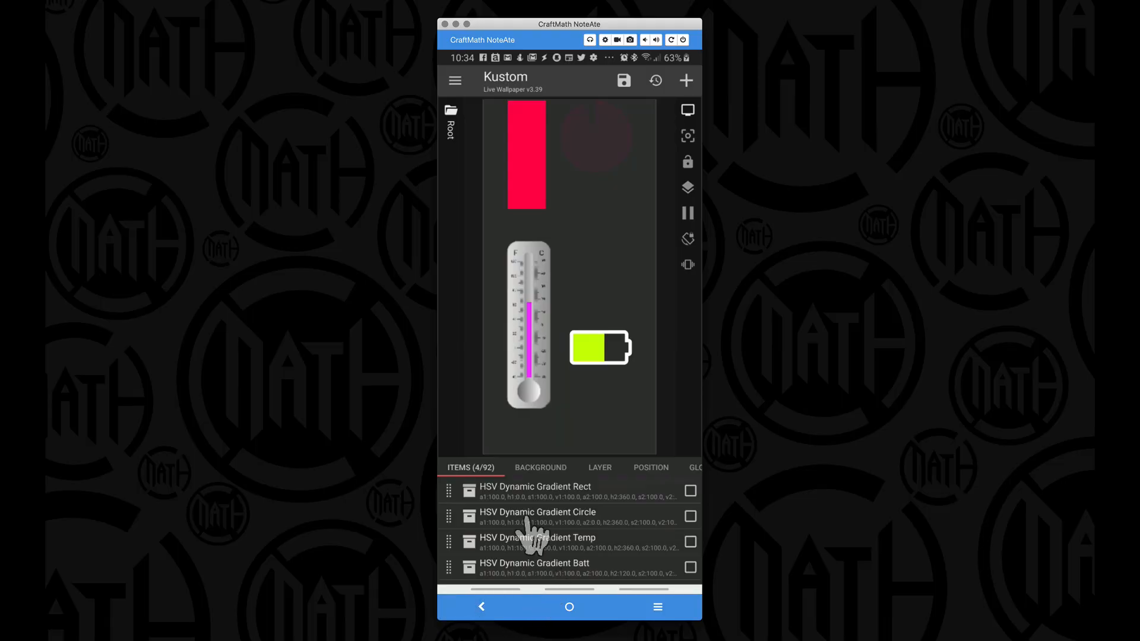
# - Open the HSV Dynamic Gradient Circle komponent and show its a1, h1, s1, v1 globals
pyautogui.click(537, 516)
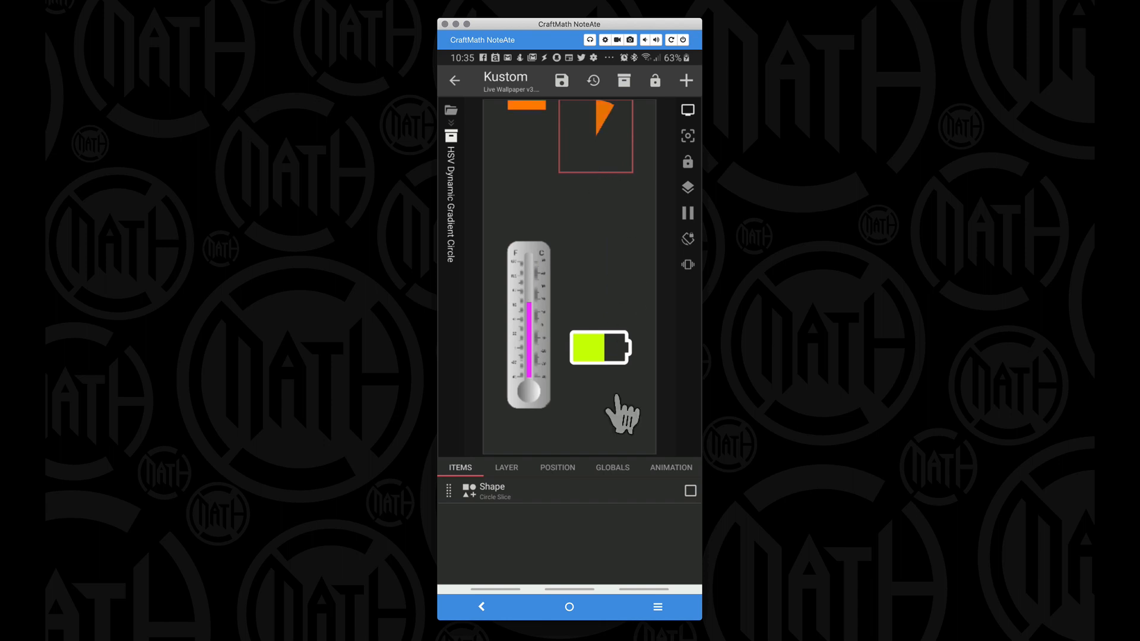
pyautogui.click(612, 467)
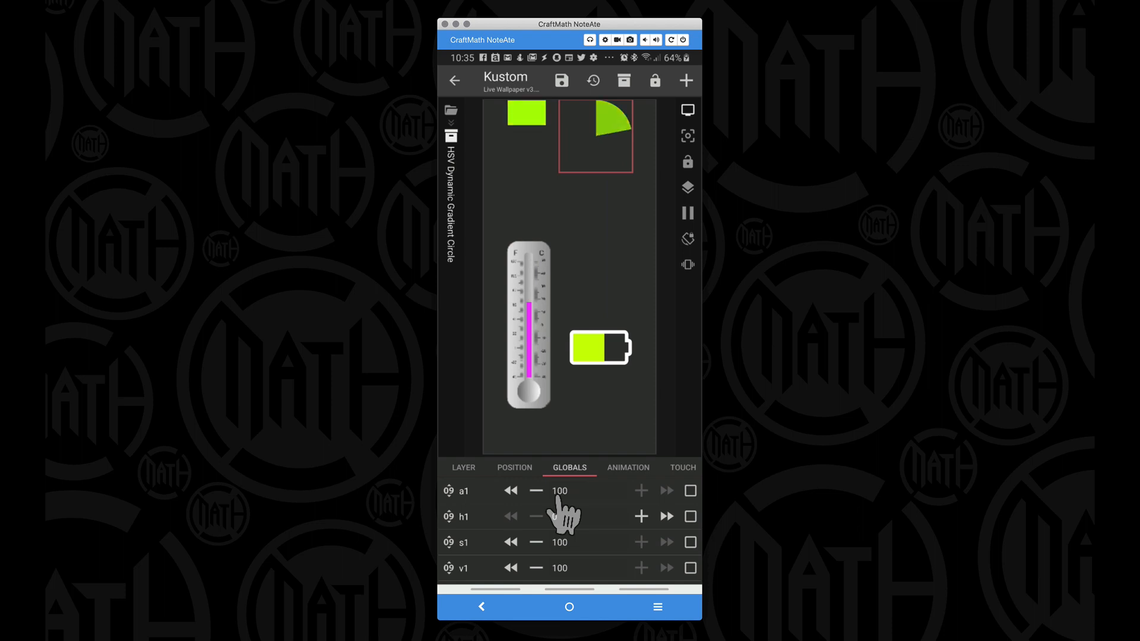
# - Raise the circle's a2 global from 20 to 100, lower it to 0, then go back
pyautogui.scroll(-3)
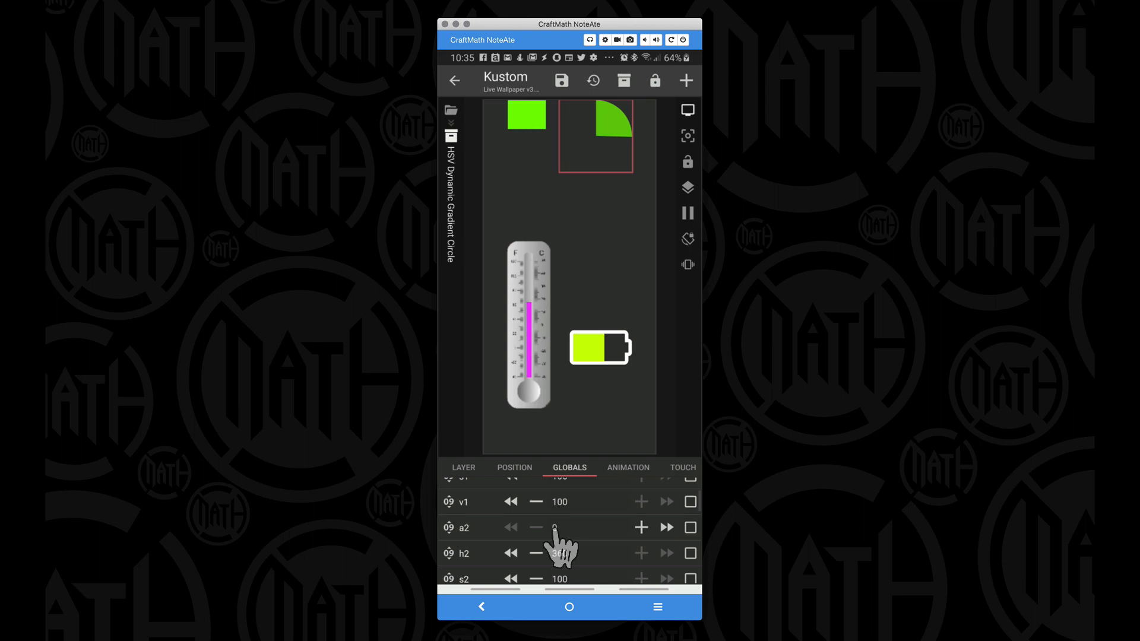
pyautogui.click(535, 527)
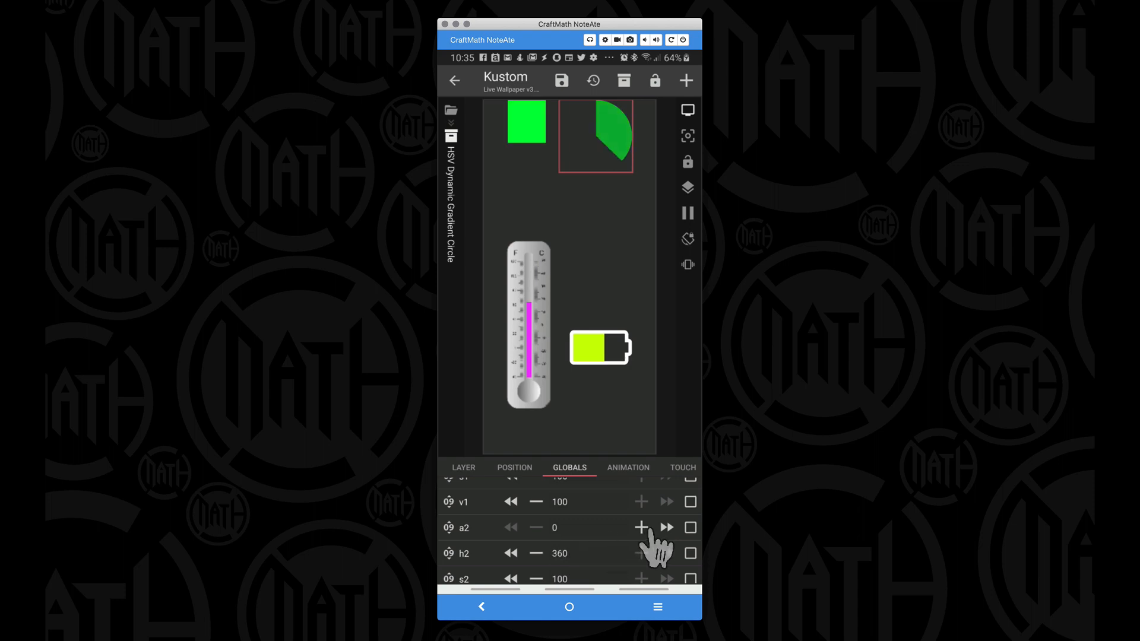
pyautogui.click(641, 527)
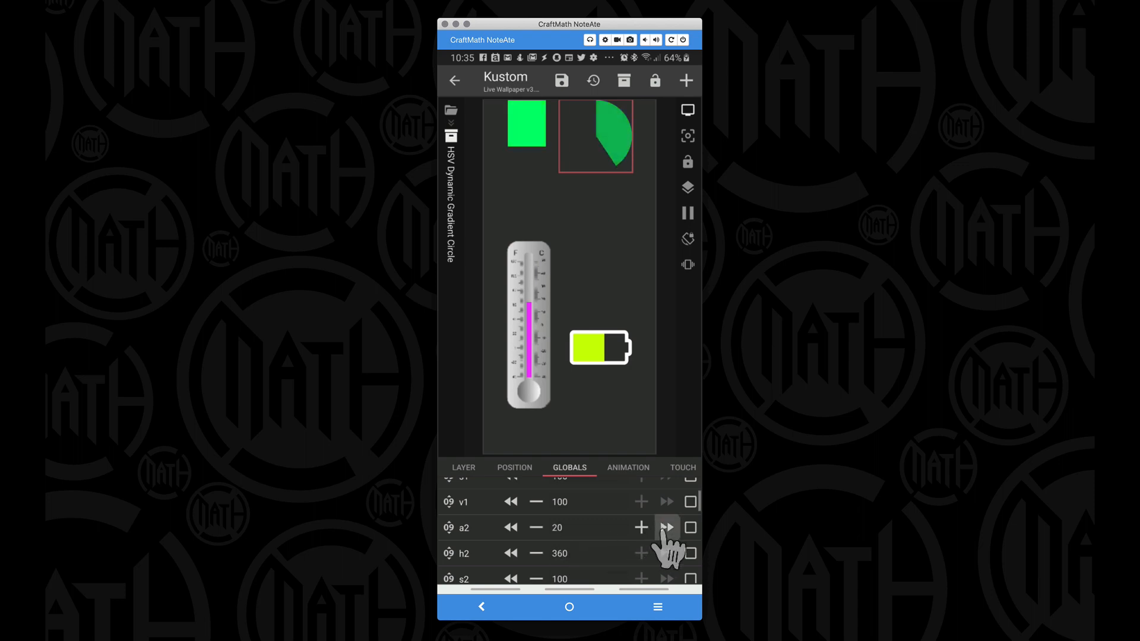
pyautogui.click(665, 527)
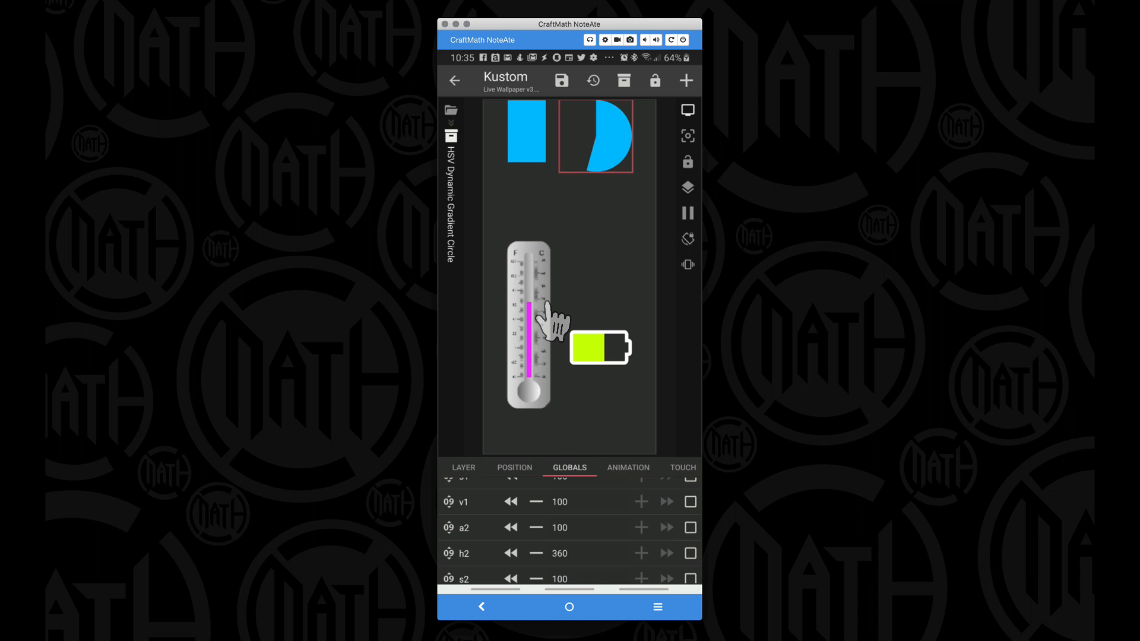
pyautogui.click(511, 527)
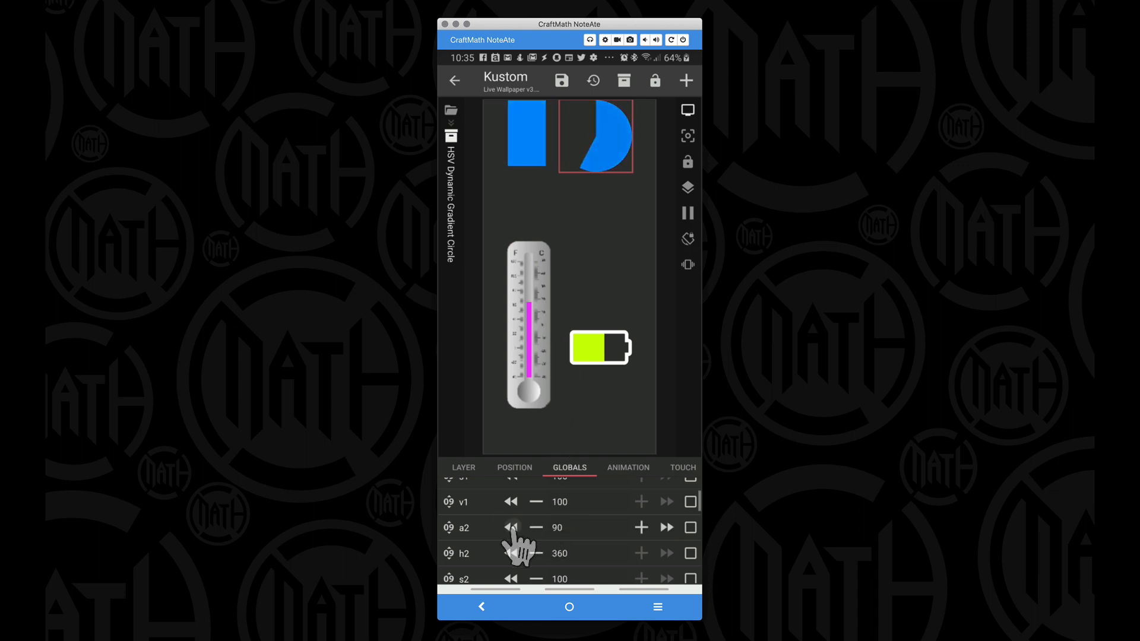
pyautogui.click(511, 527)
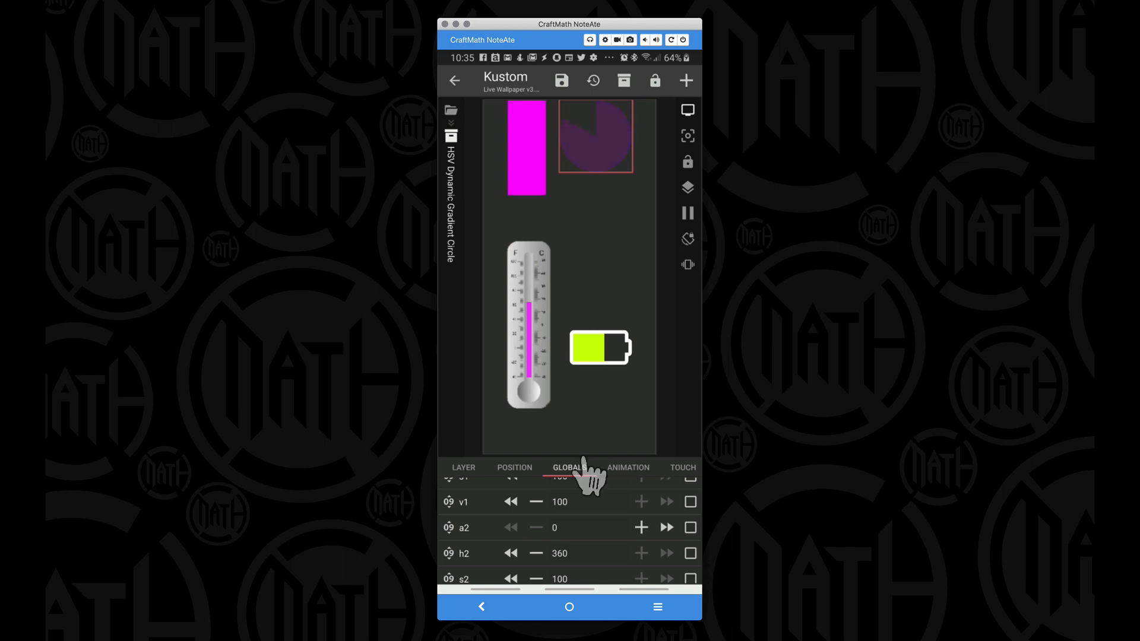
pyautogui.click(482, 606)
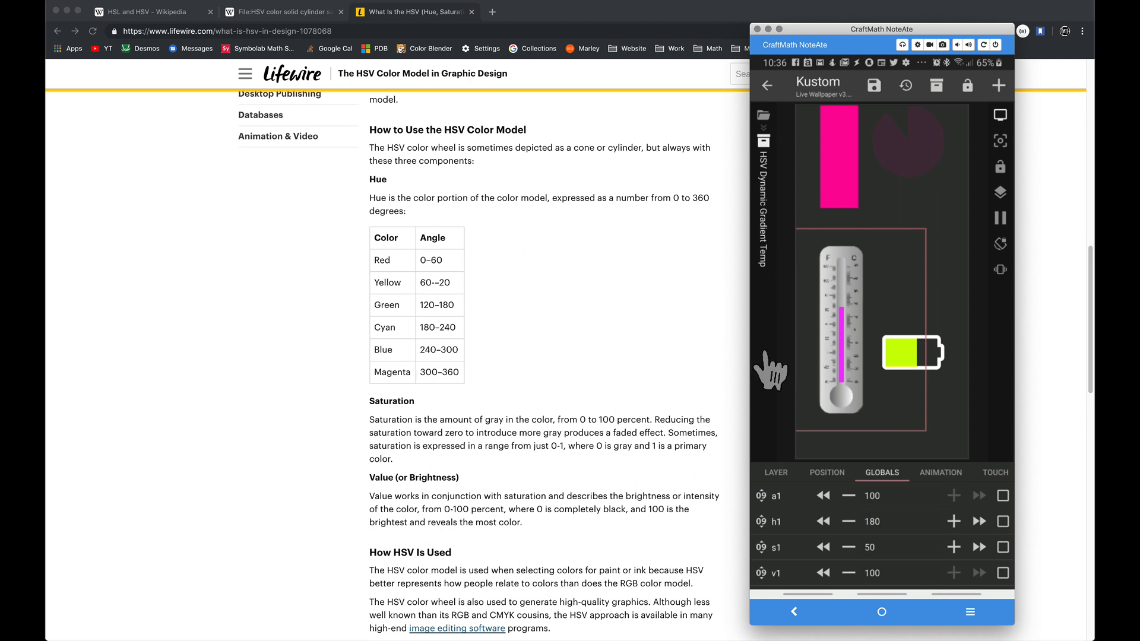
pyautogui.moveTo(760, 527)
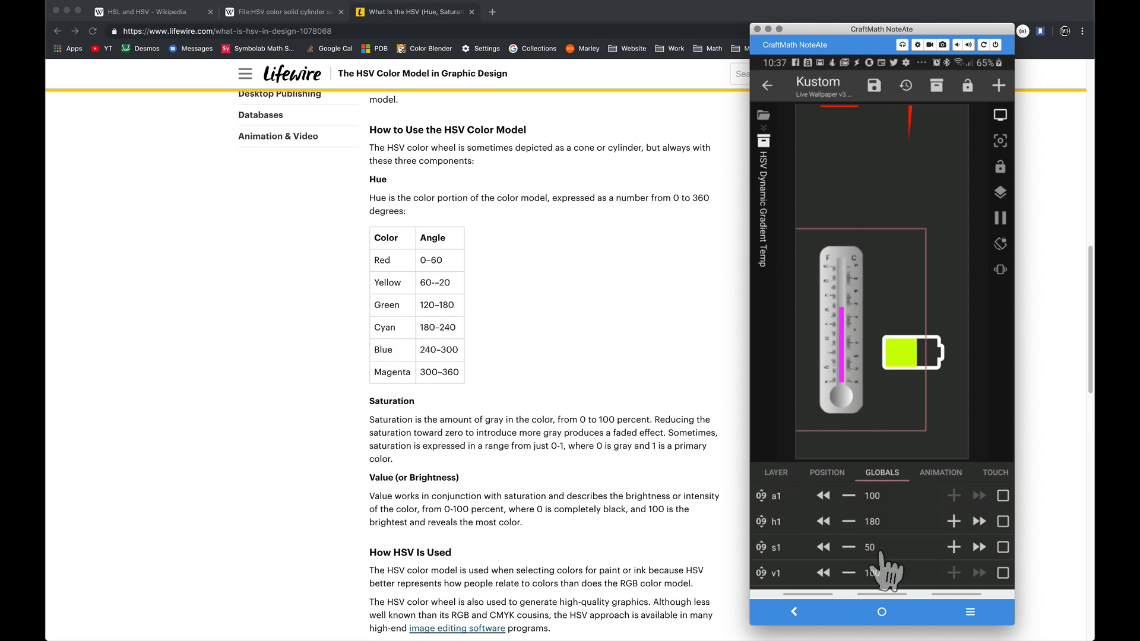
# - Scroll the Temp komponent's globals showing hue 180, saturation 50, value 100
pyautogui.scroll(-3)
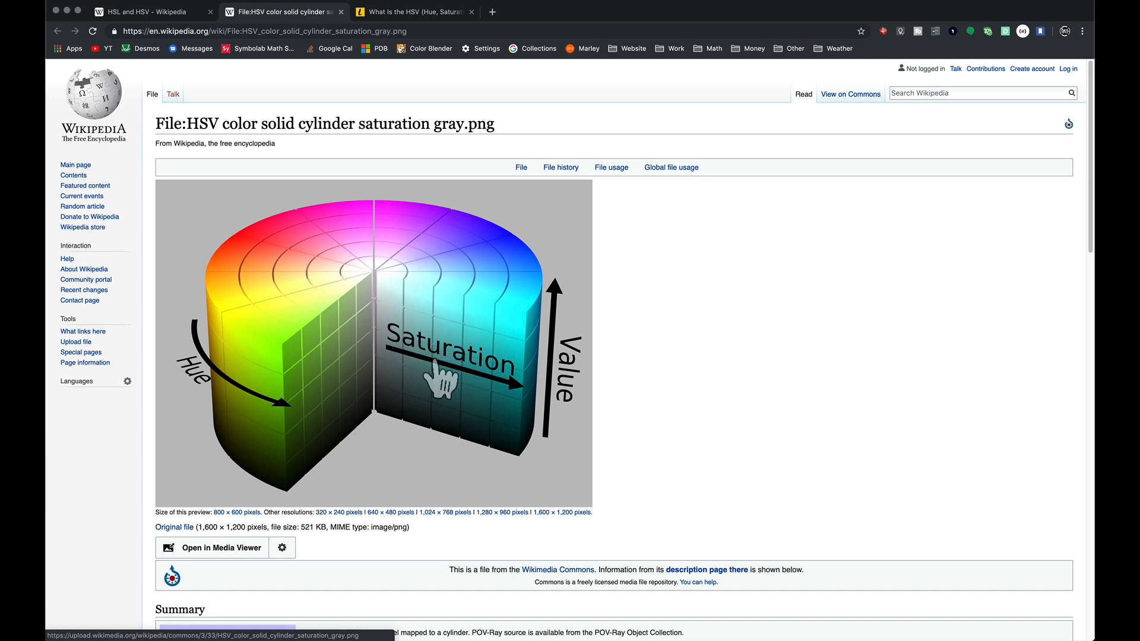
pyautogui.moveTo(518, 404)
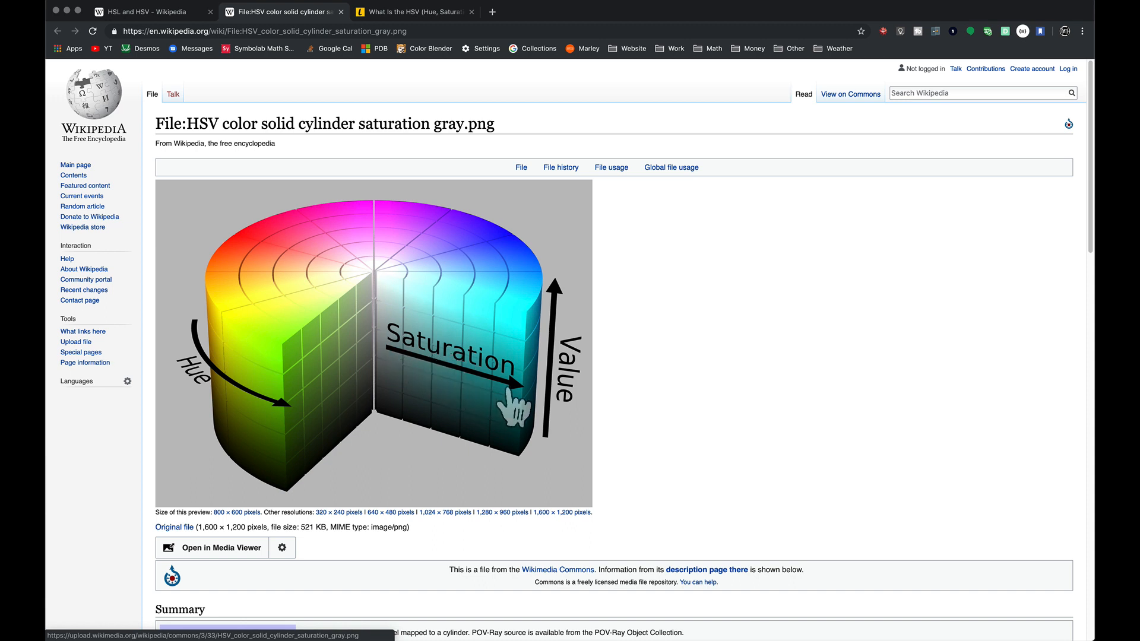
pyautogui.moveTo(512, 407)
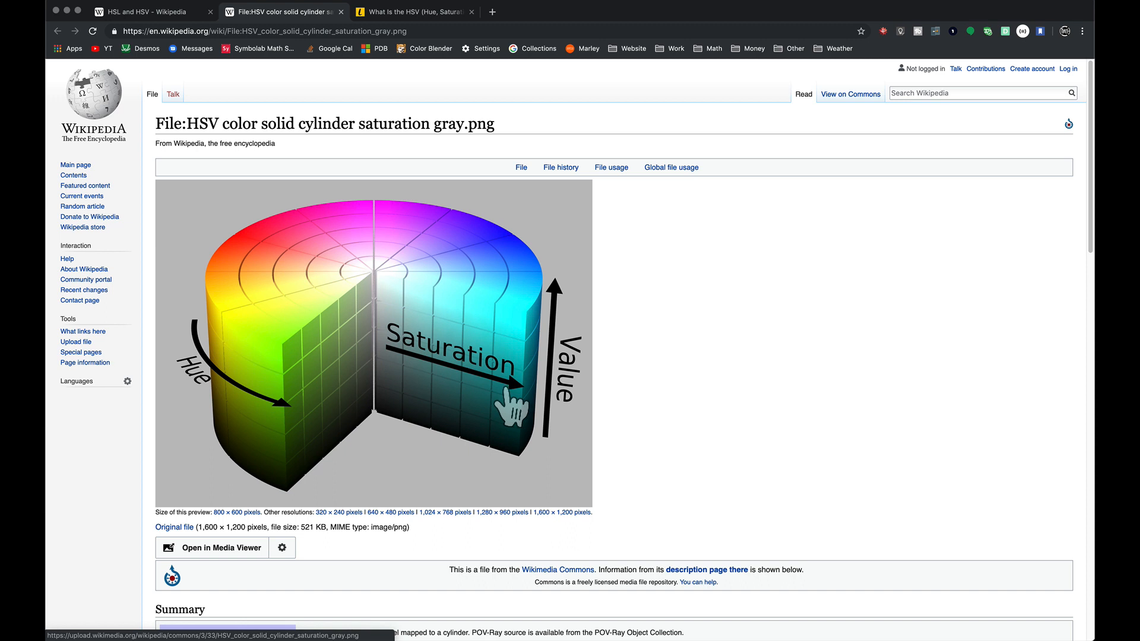
pyautogui.moveTo(361, 205)
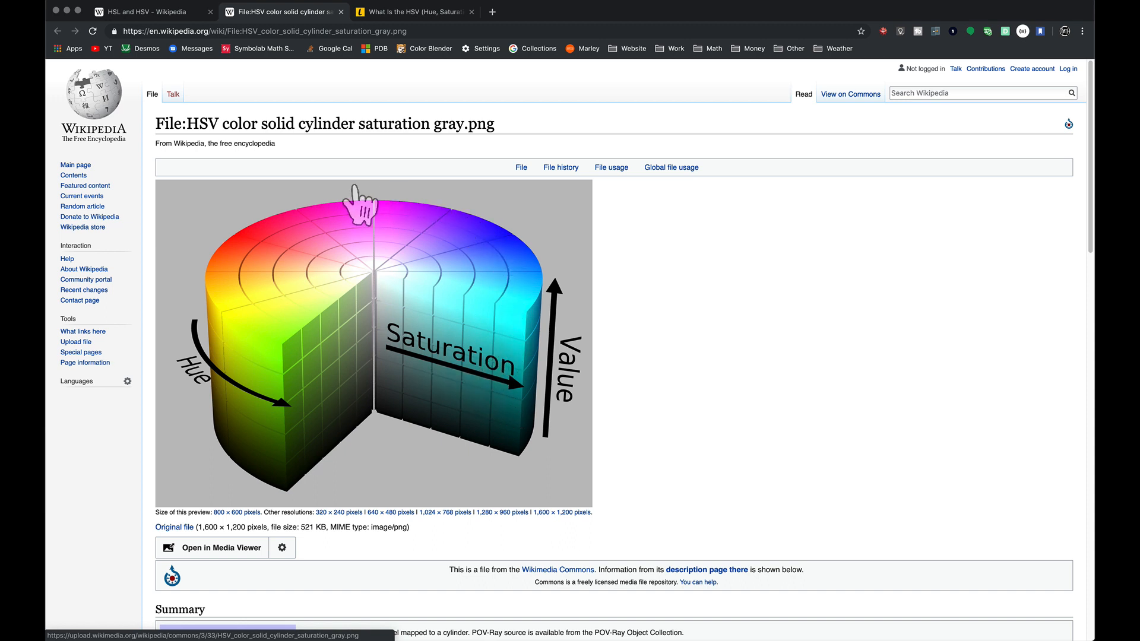
pyautogui.moveTo(457, 393)
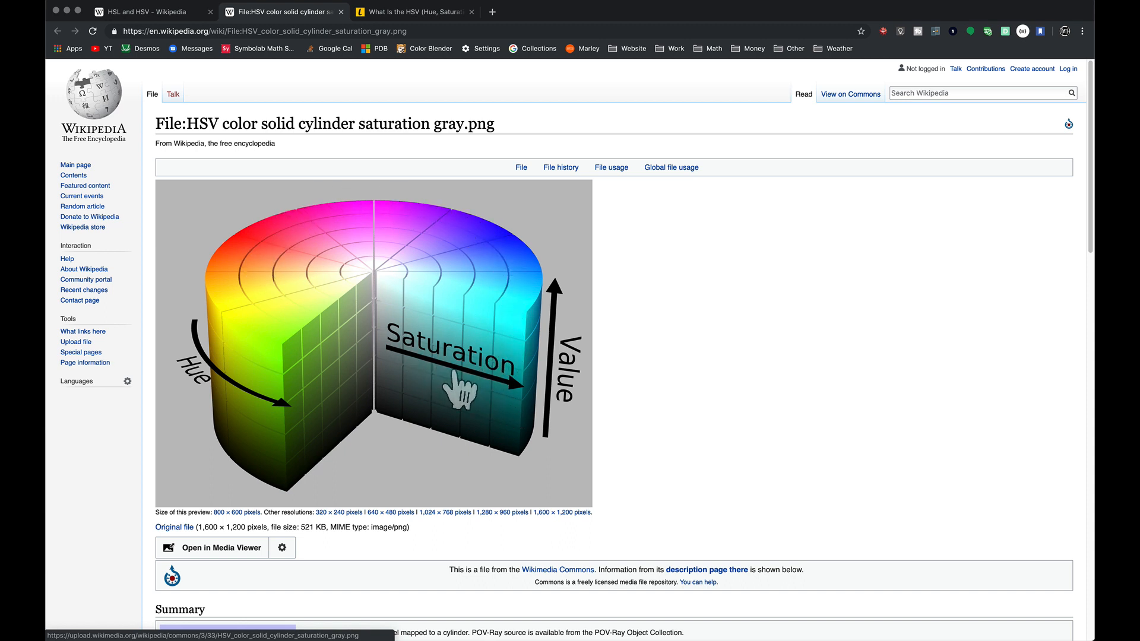
pyautogui.moveTo(531, 392)
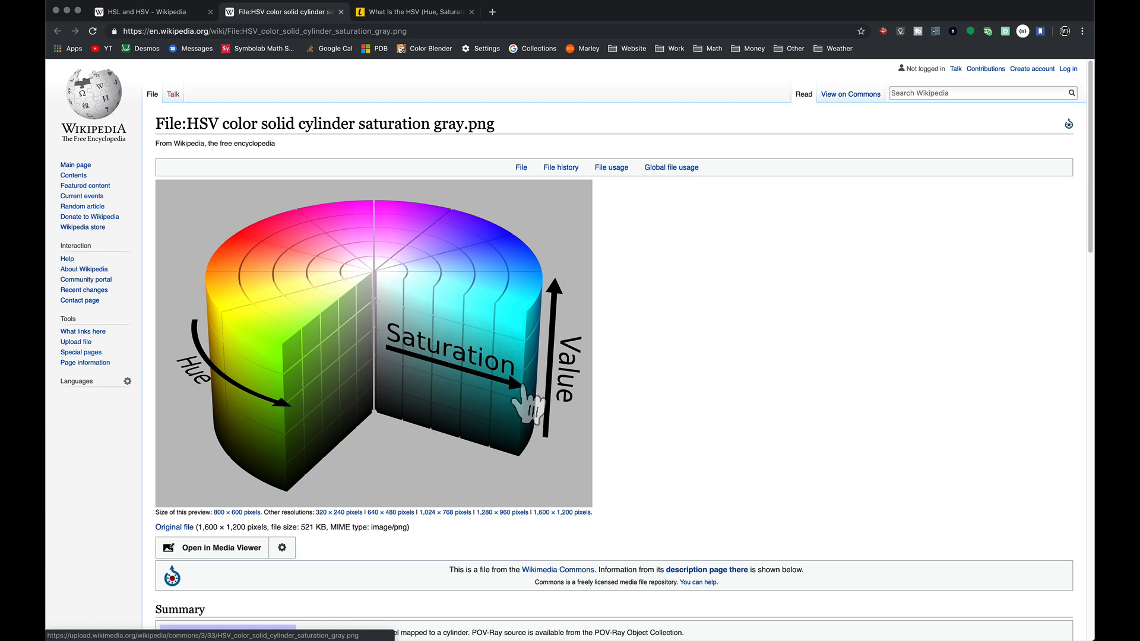
pyautogui.moveTo(531, 407)
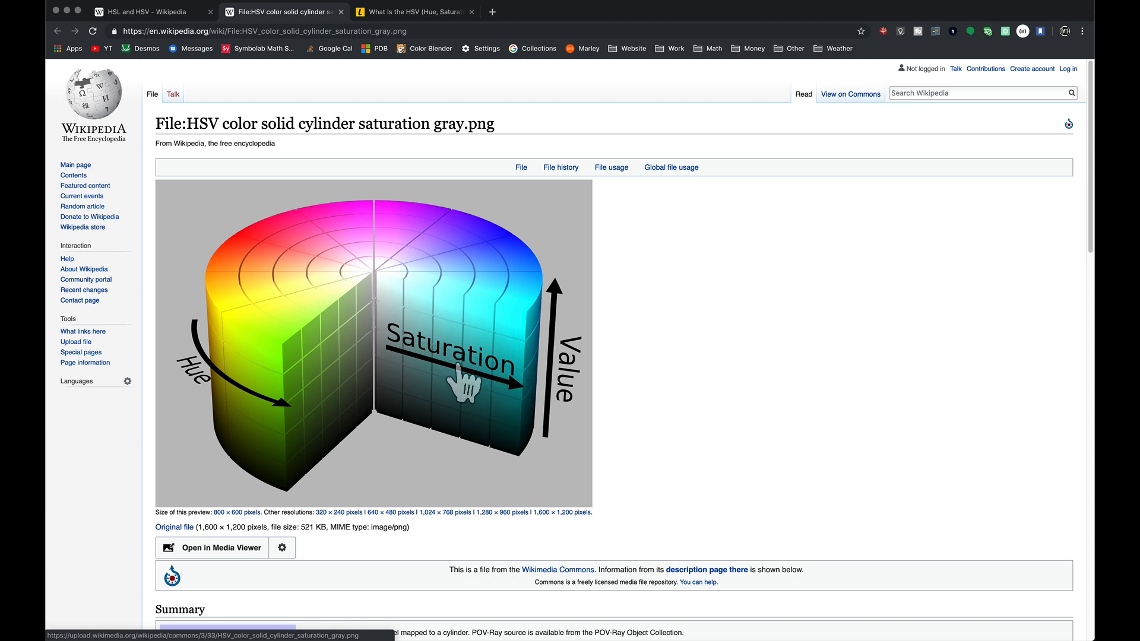
pyautogui.moveTo(476, 382)
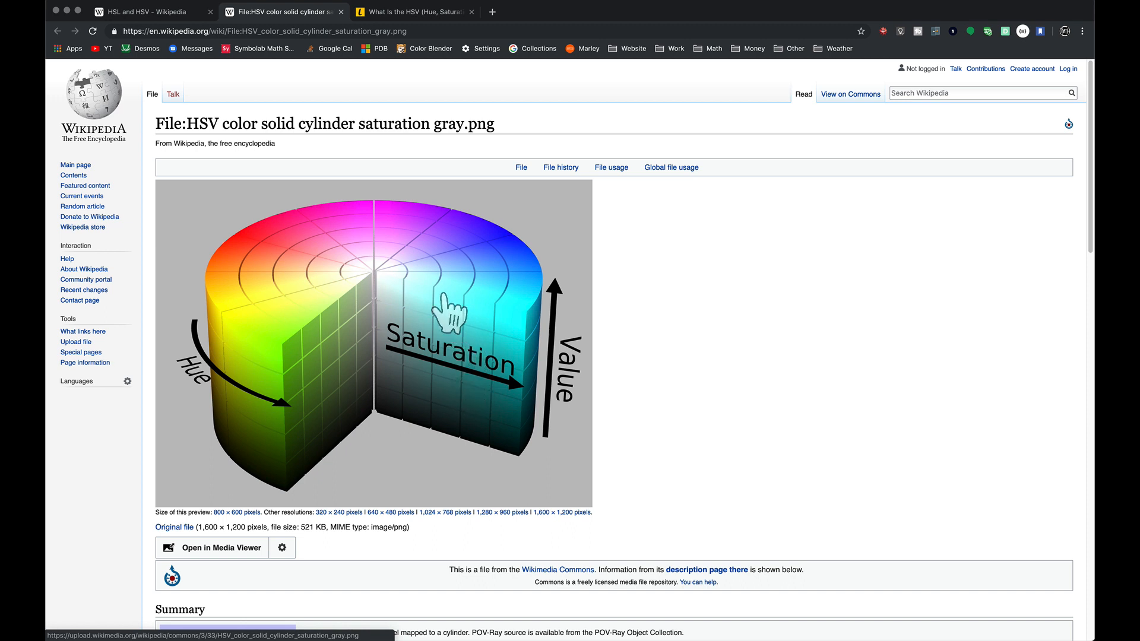
pyautogui.moveTo(246, 250)
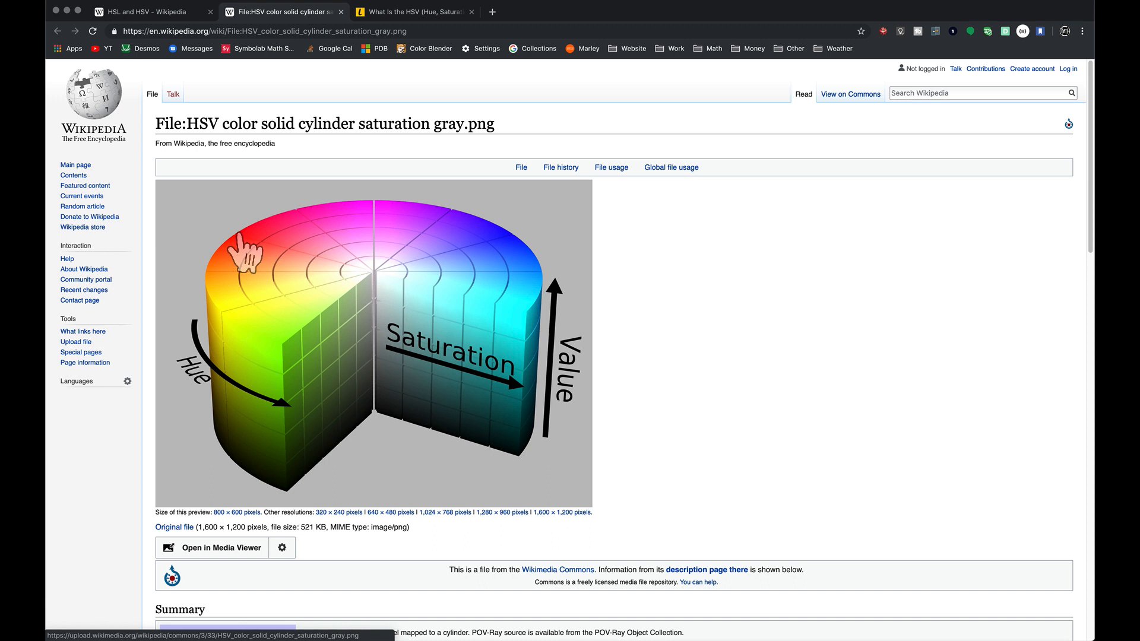
pyautogui.moveTo(441, 282)
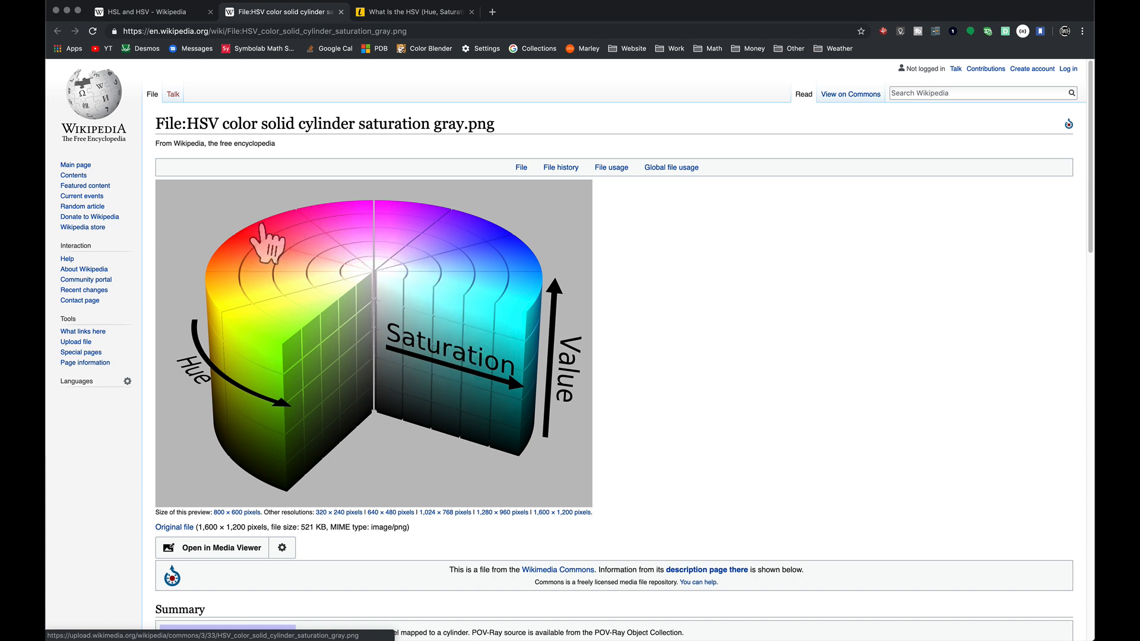
pyautogui.moveTo(458, 367)
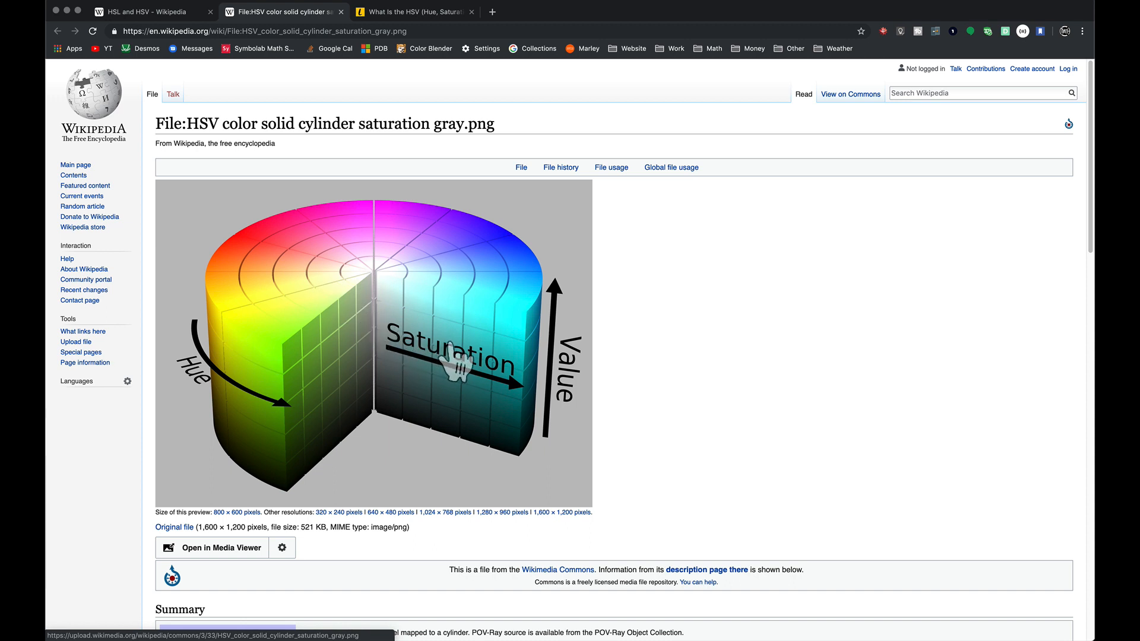
pyautogui.moveTo(399, 250)
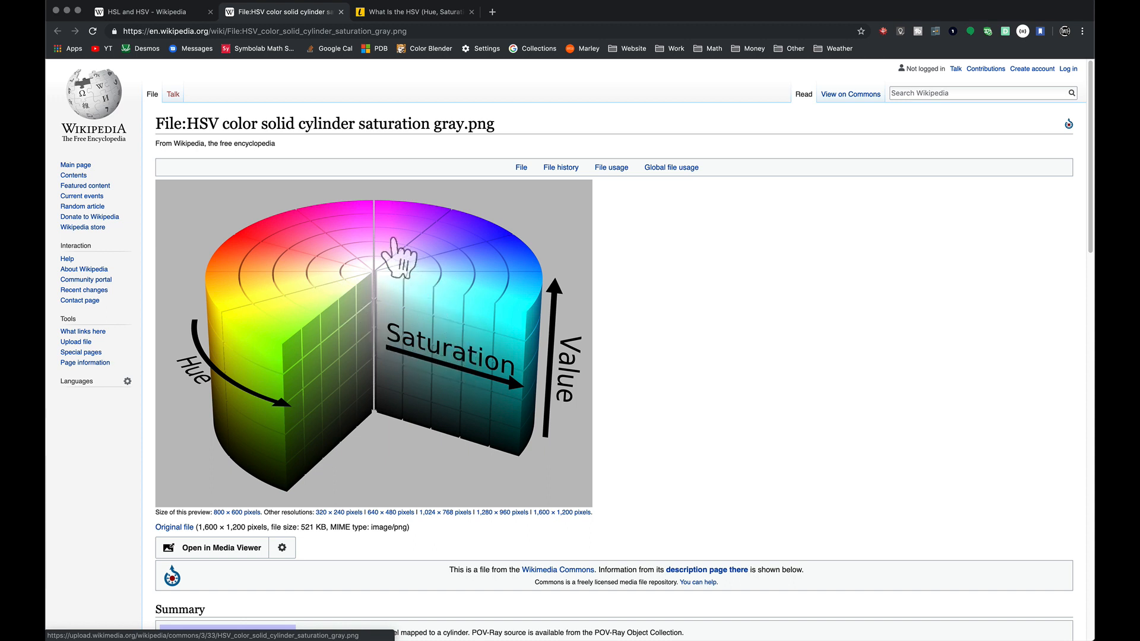
pyautogui.moveTo(247, 246)
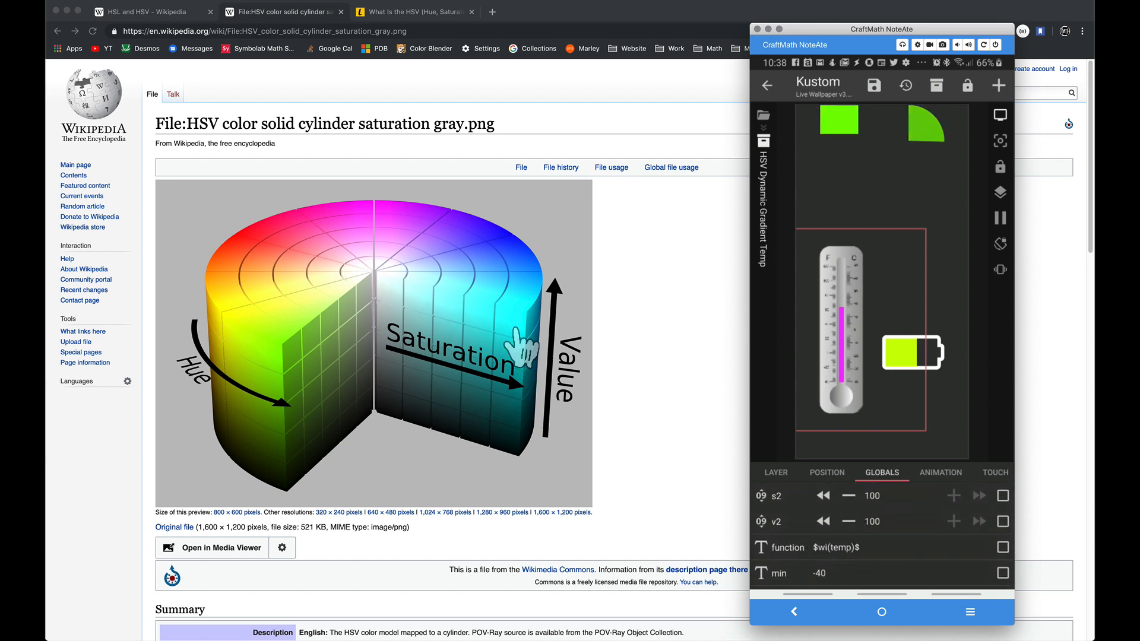
pyautogui.moveTo(514, 305)
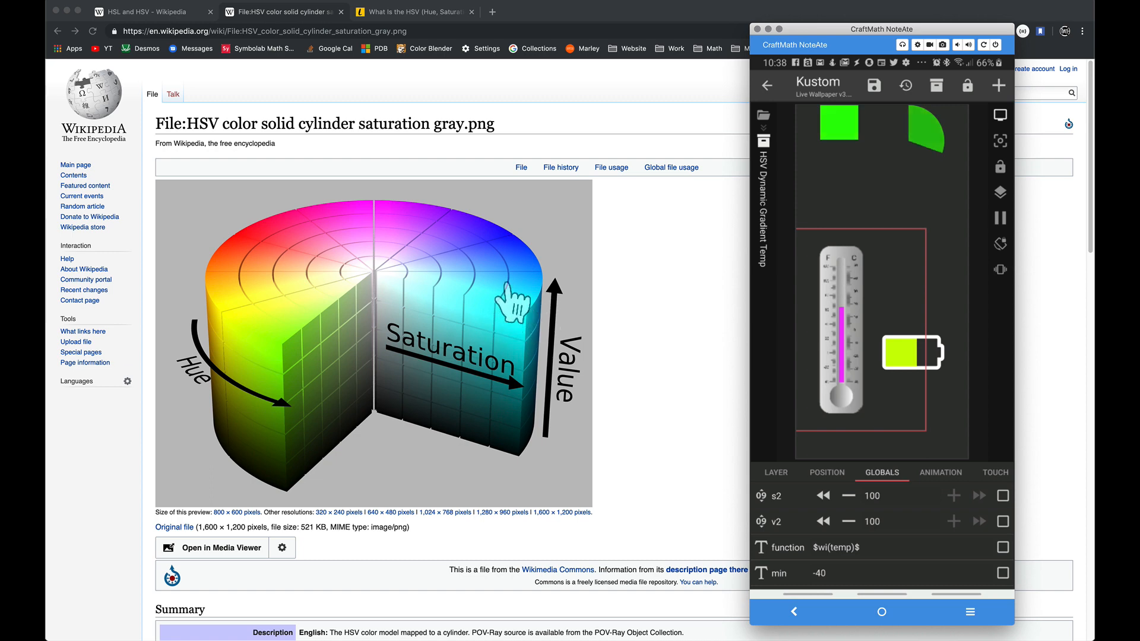
pyautogui.moveTo(541, 334)
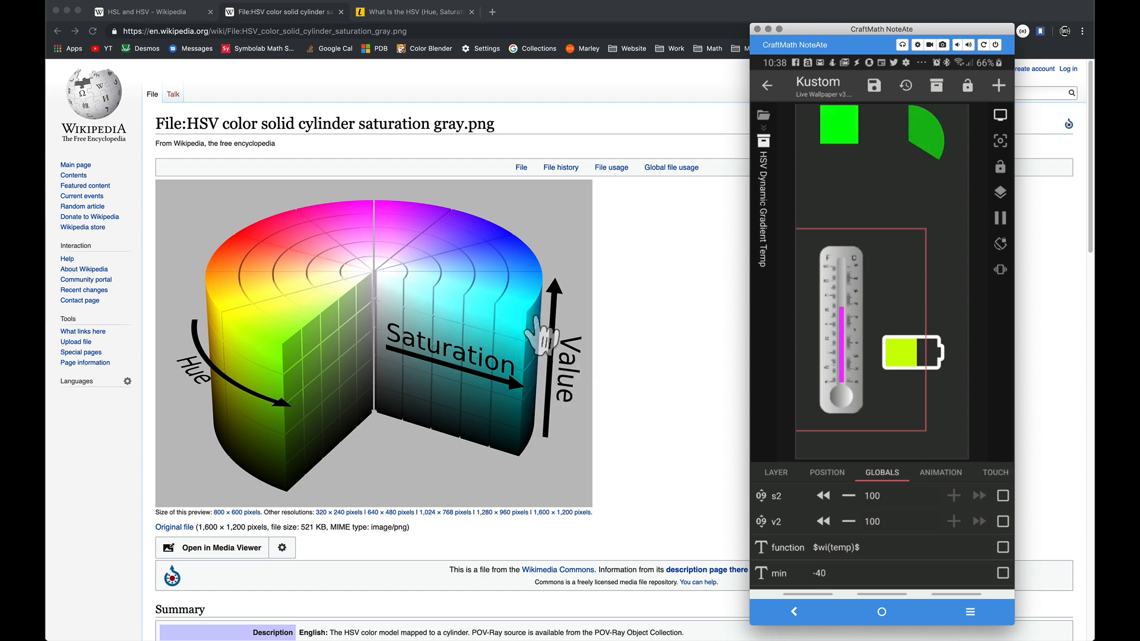
pyautogui.moveTo(410, 251)
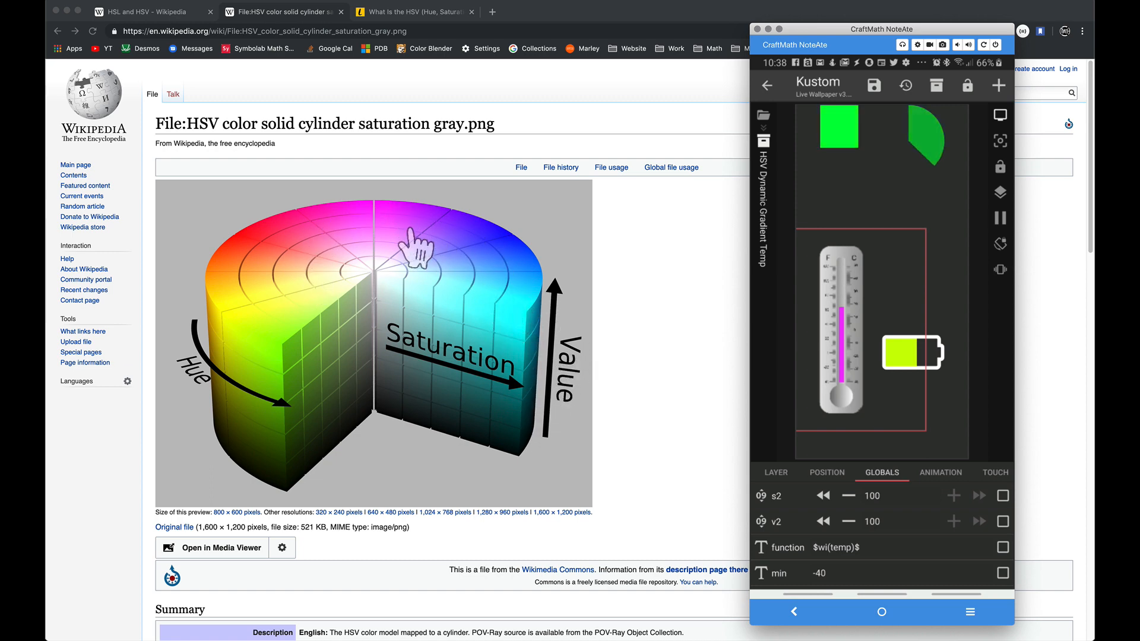
pyautogui.moveTo(520, 393)
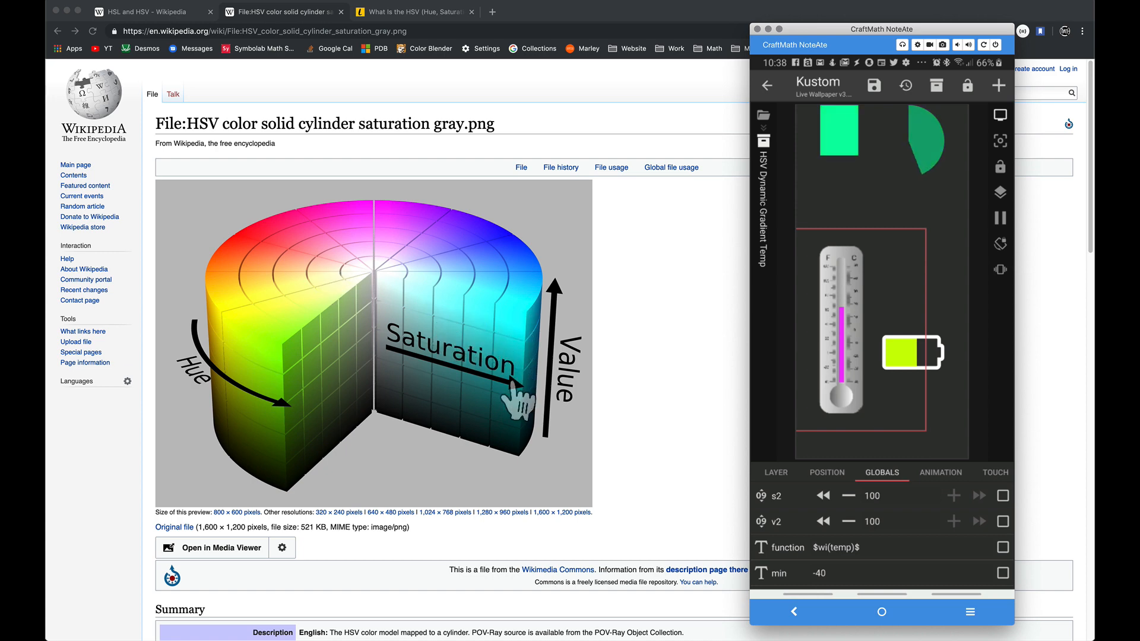
# - Switch back to the Lifewire HSV color model article tab
pyautogui.click(410, 12)
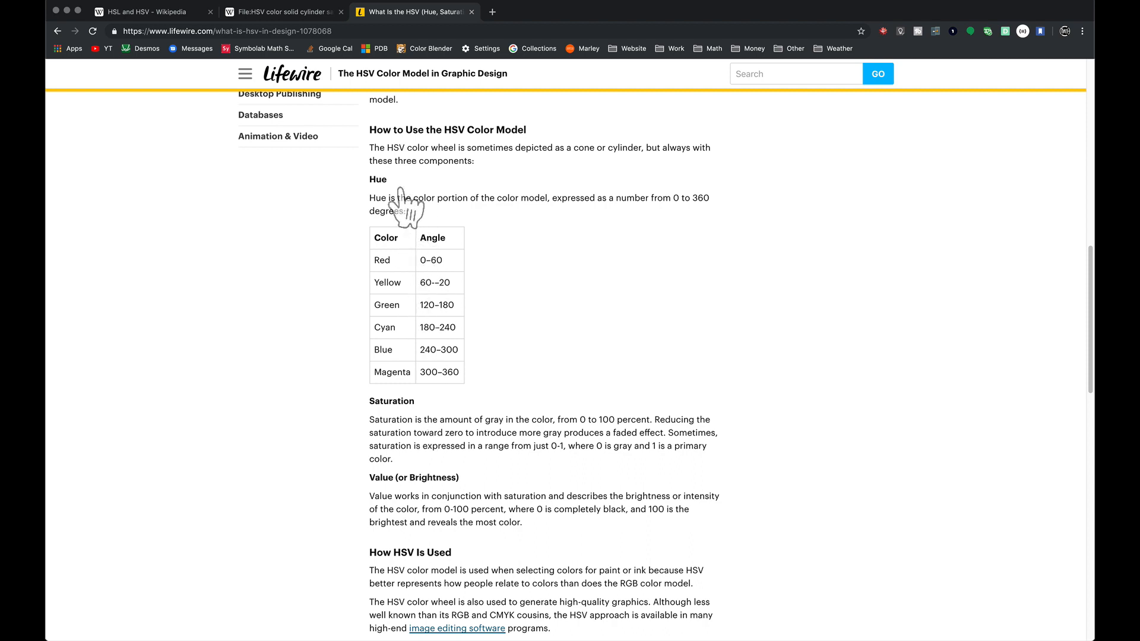
pyautogui.moveTo(384, 484)
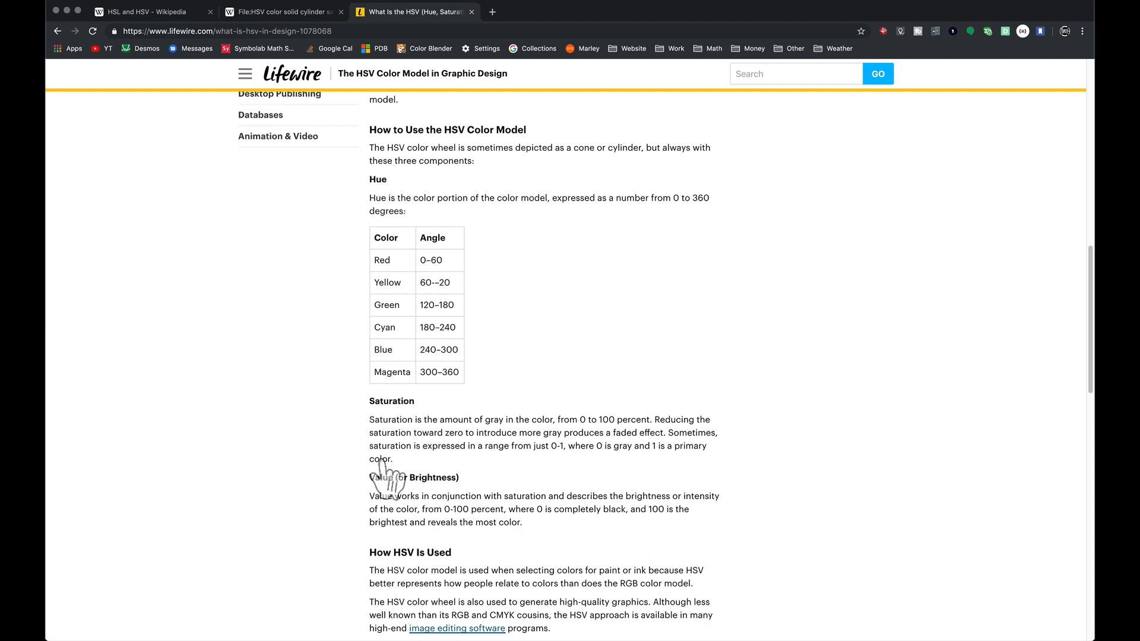